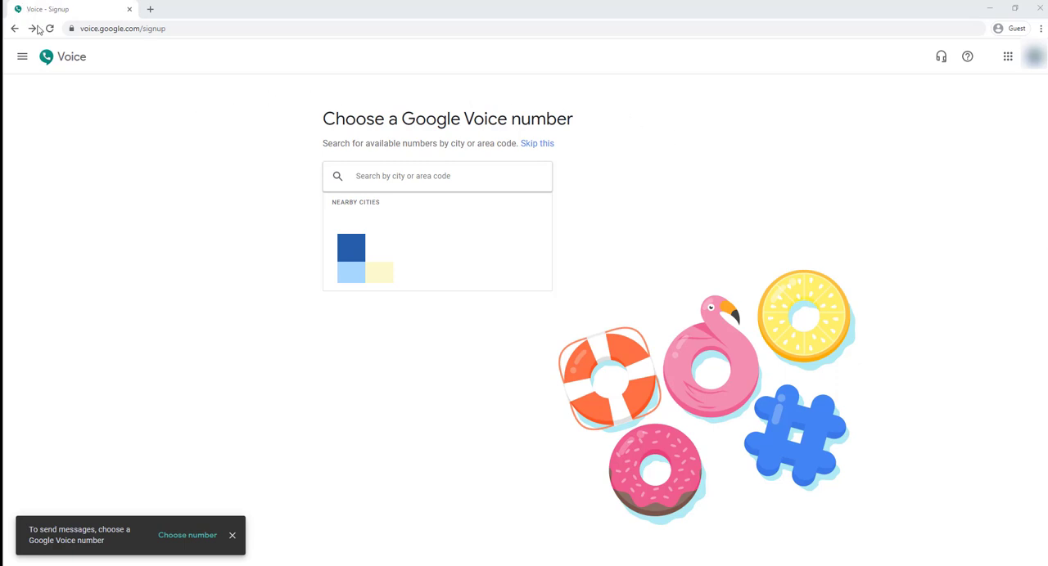
- Search available Google Voice numbers by entering a city or area code
click(143, 29)
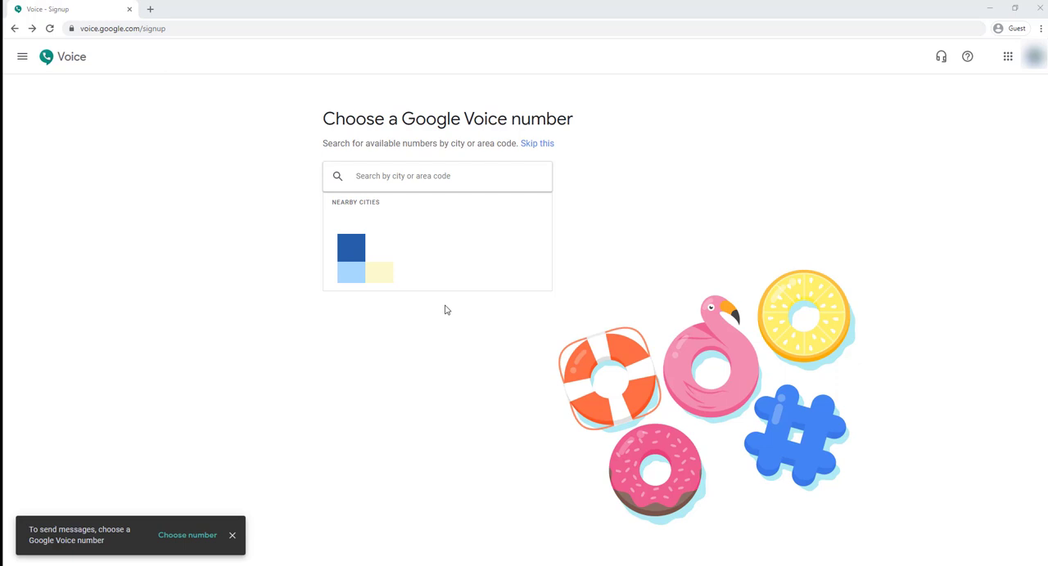
mouse_move(449, 317)
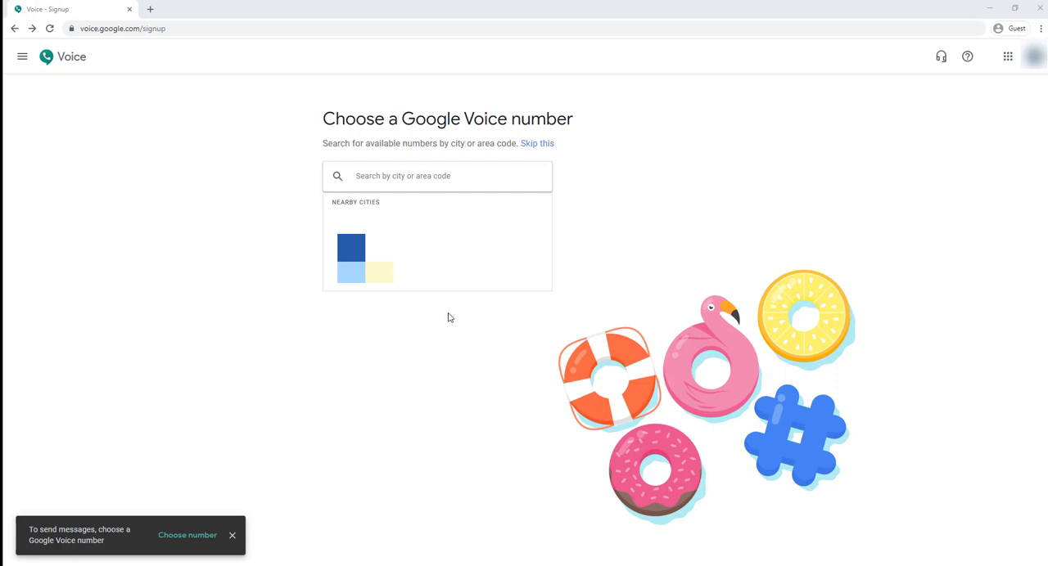
mouse_move(990, 10)
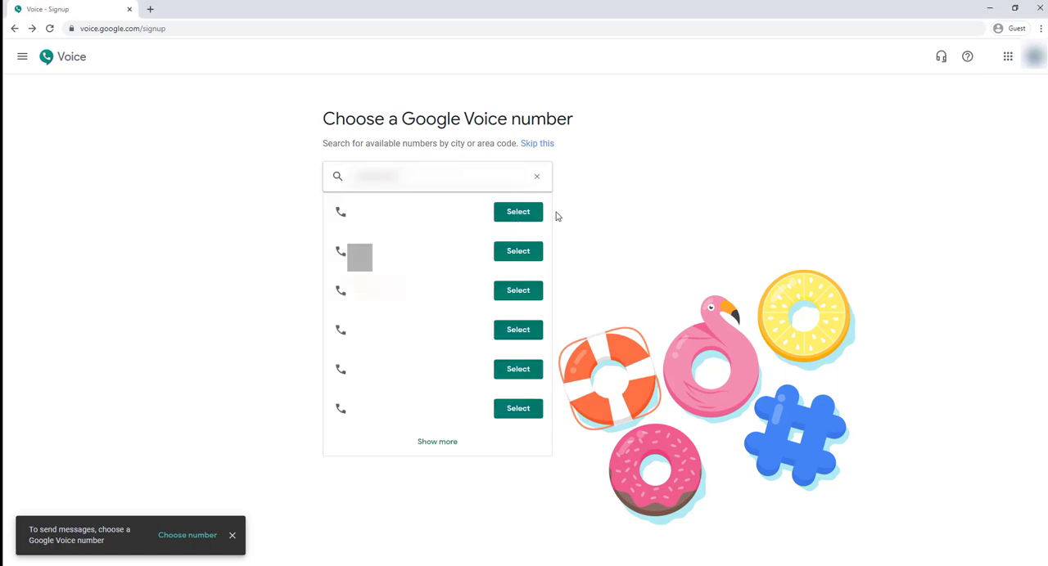
mouse_move(517, 212)
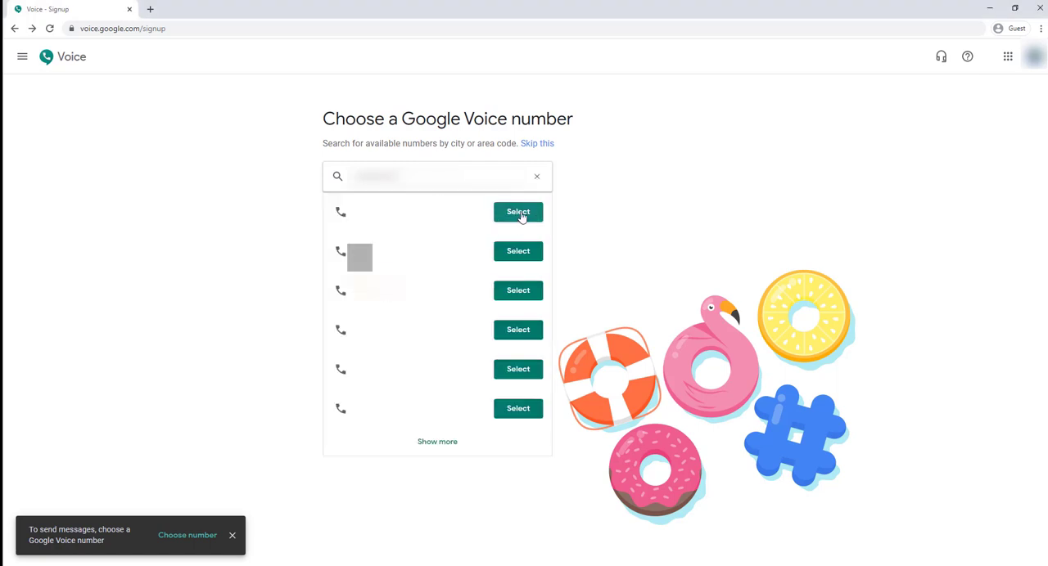
- Select the first listed number and verify the existing phone number
click(518, 212)
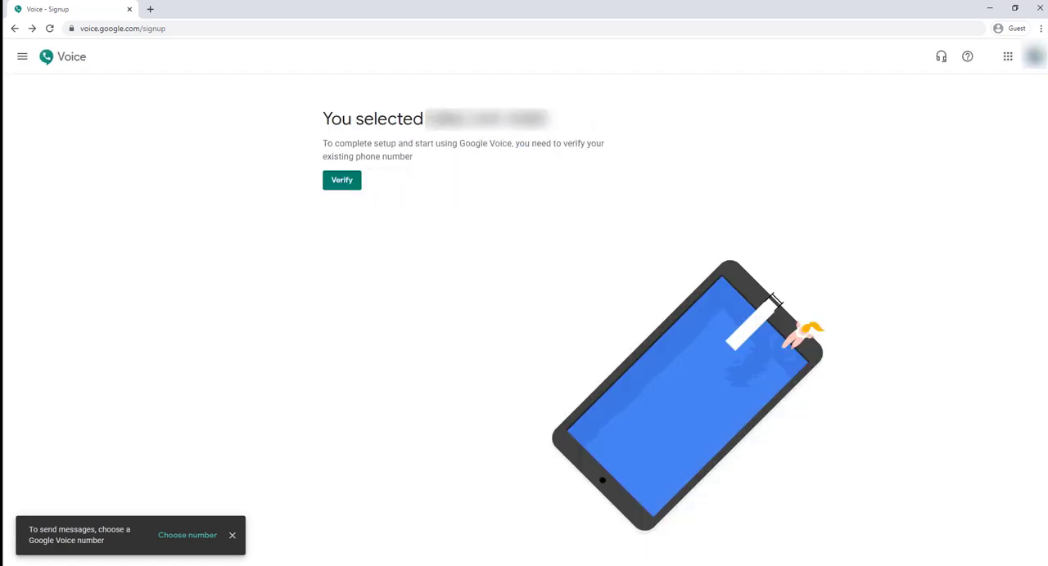
mouse_move(721, 367)
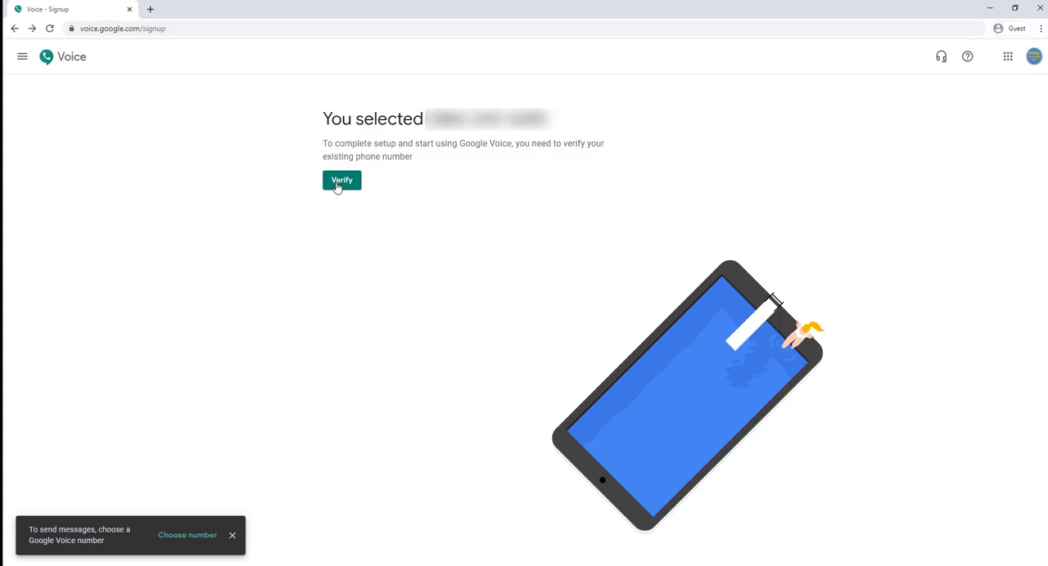
click(341, 180)
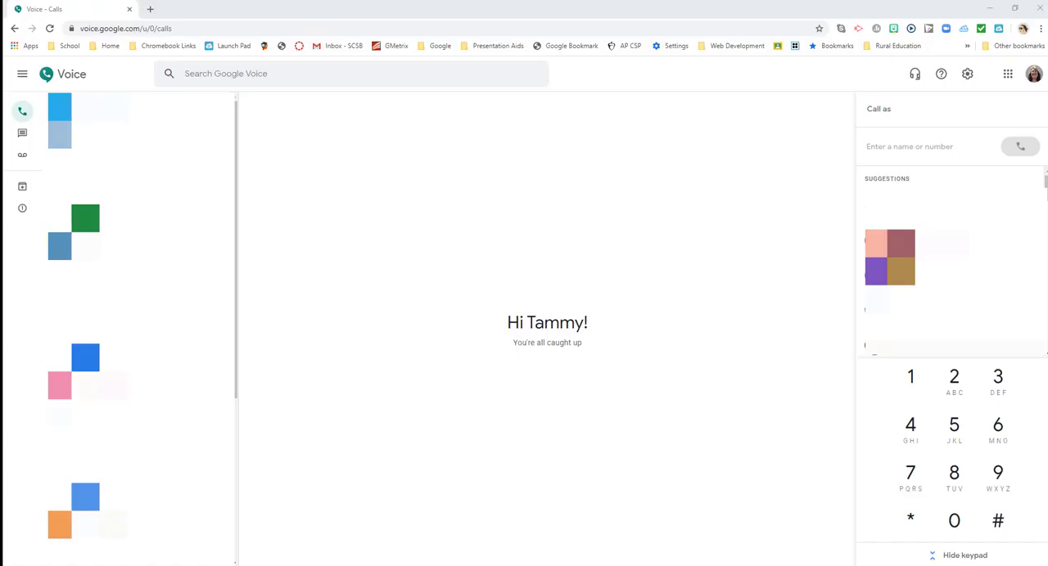
mouse_move(722, 217)
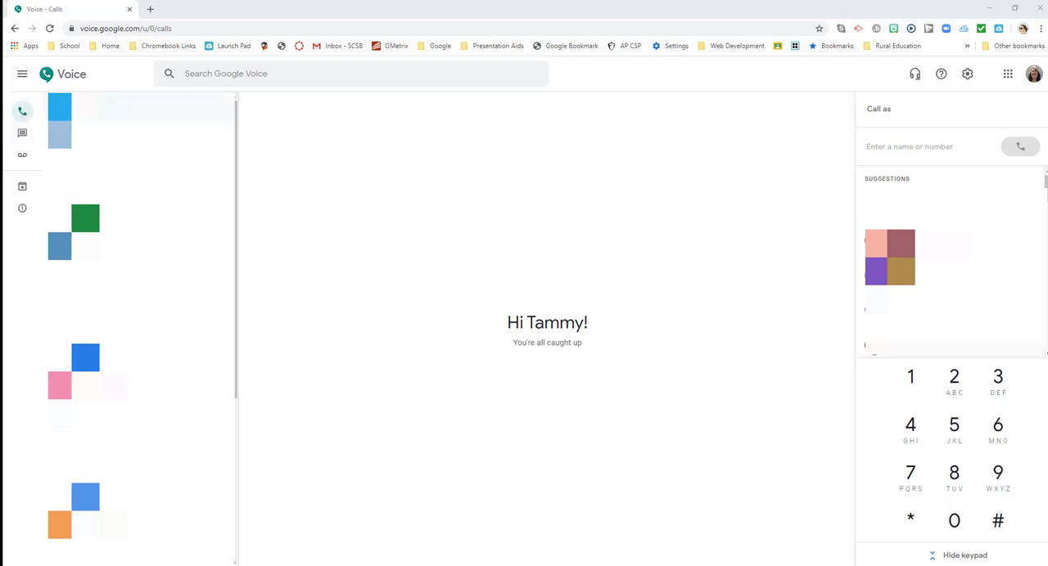
mouse_move(22, 134)
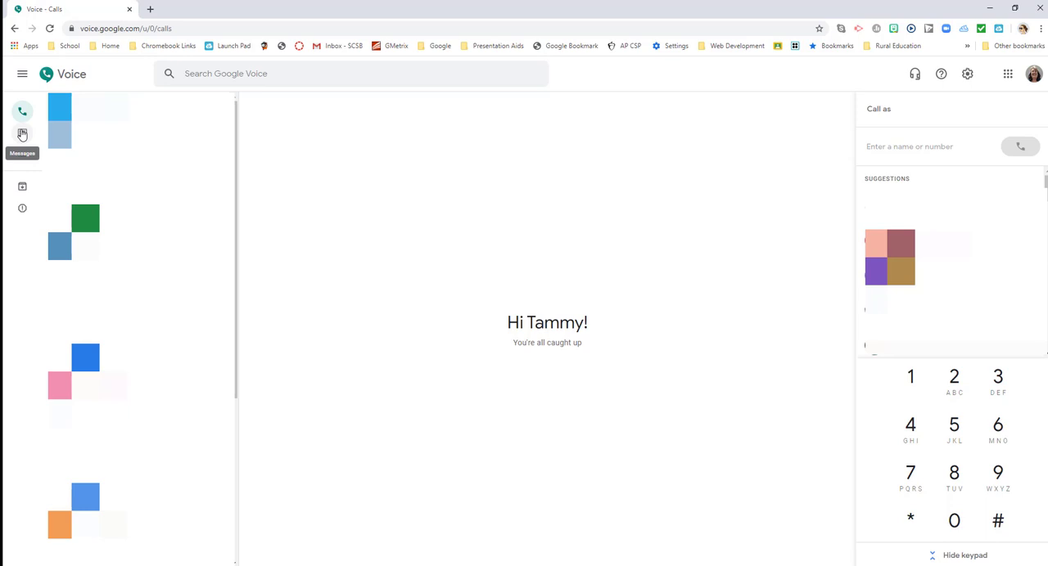
click(22, 134)
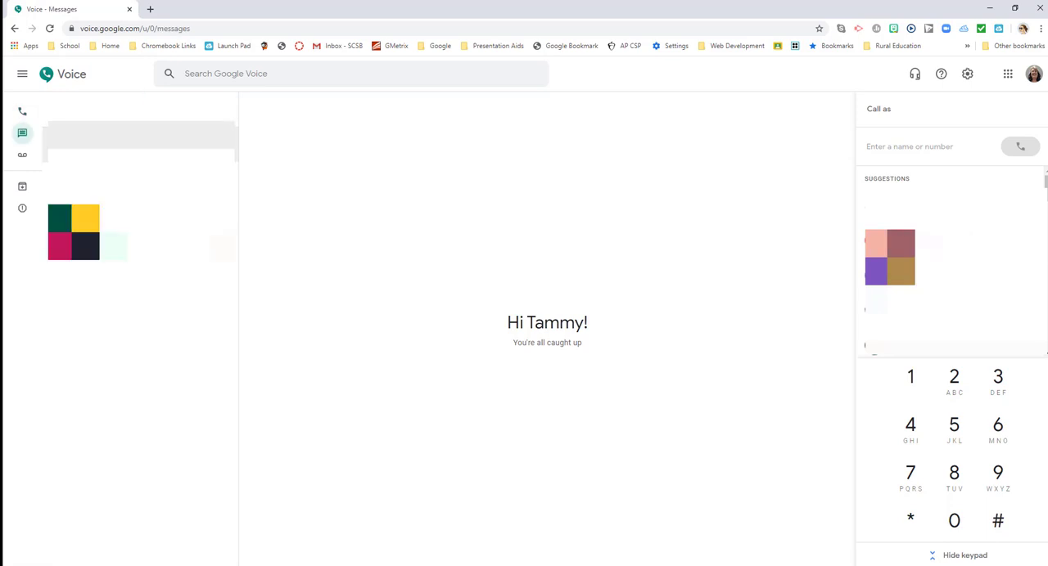
click(22, 158)
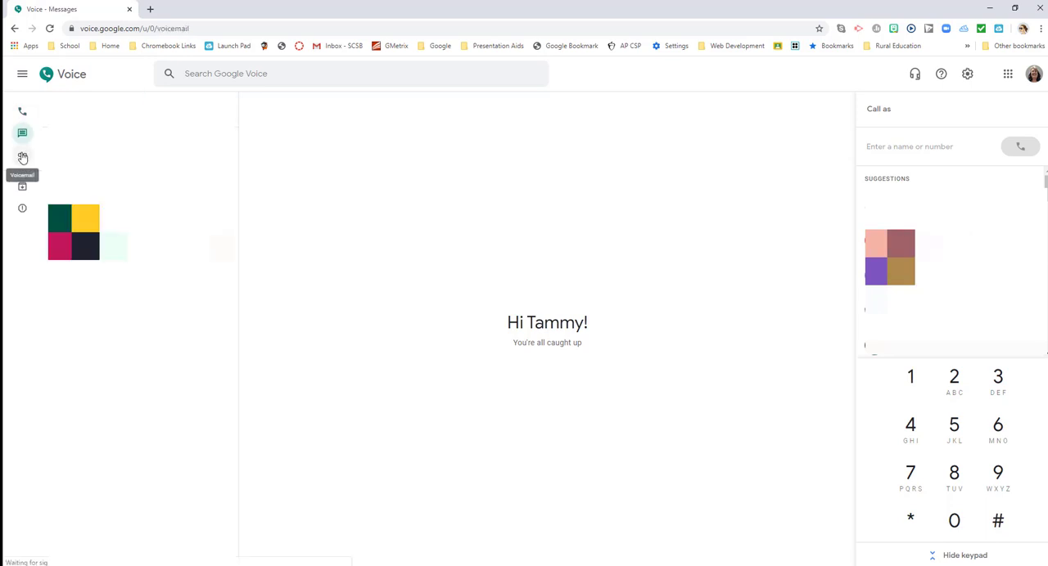
click(23, 158)
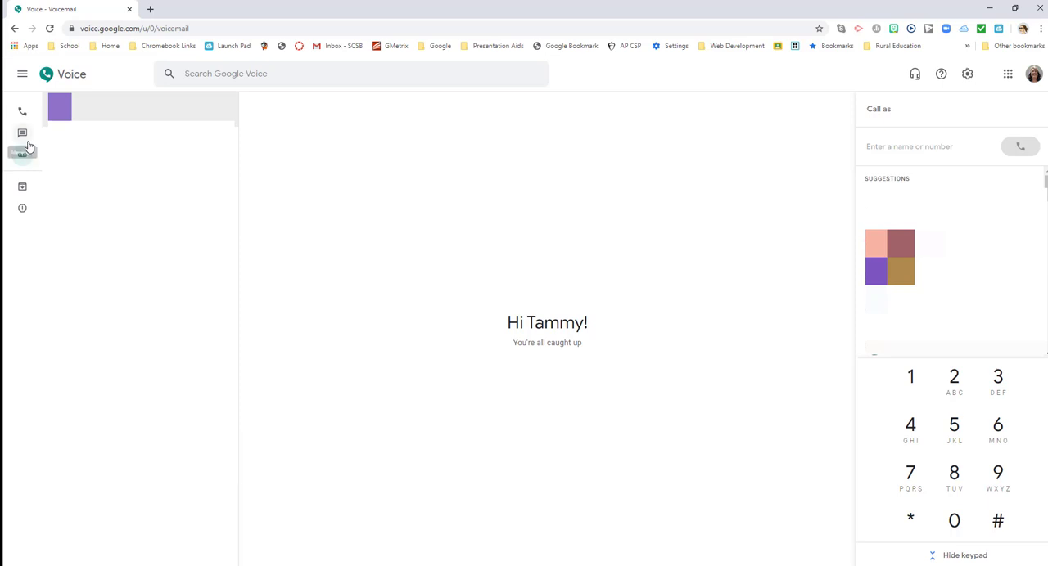
mouse_move(22, 188)
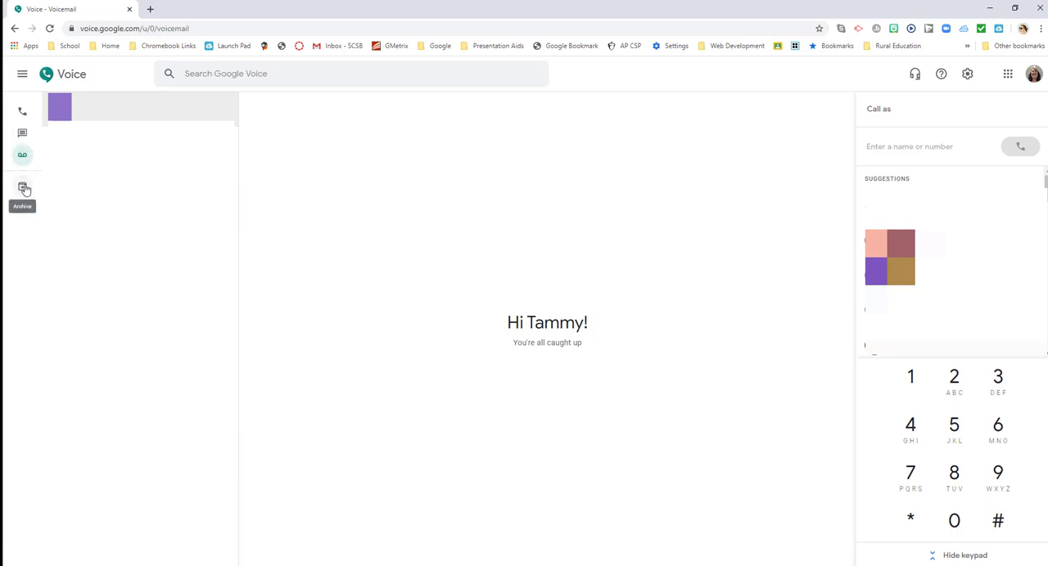
click(23, 189)
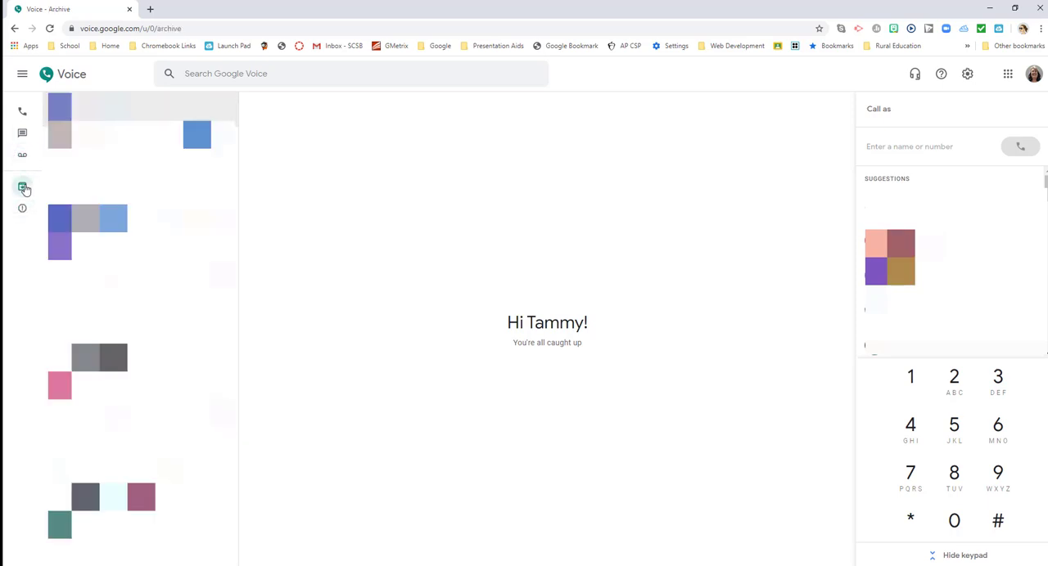
click(22, 208)
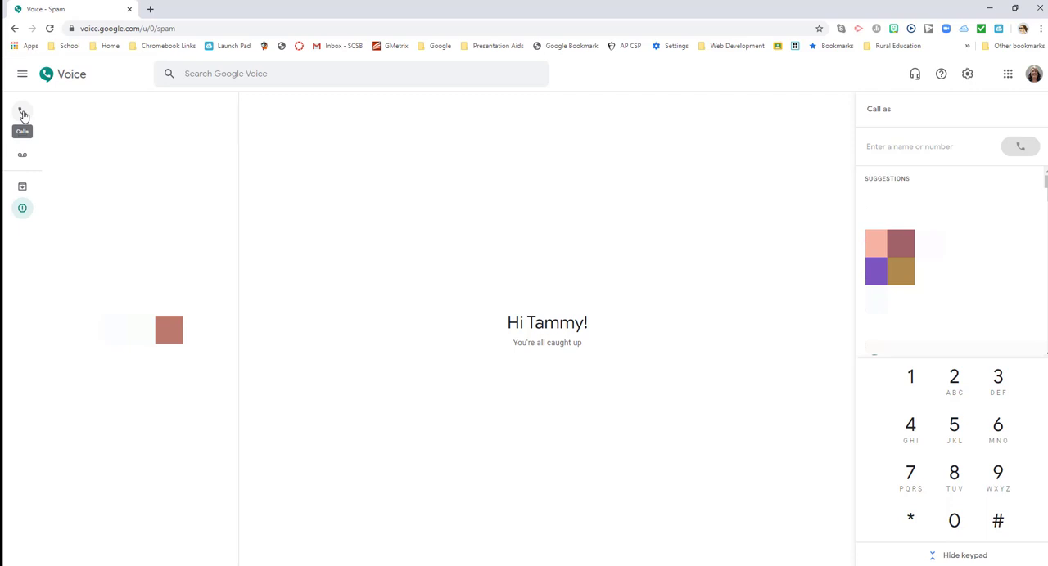
click(22, 112)
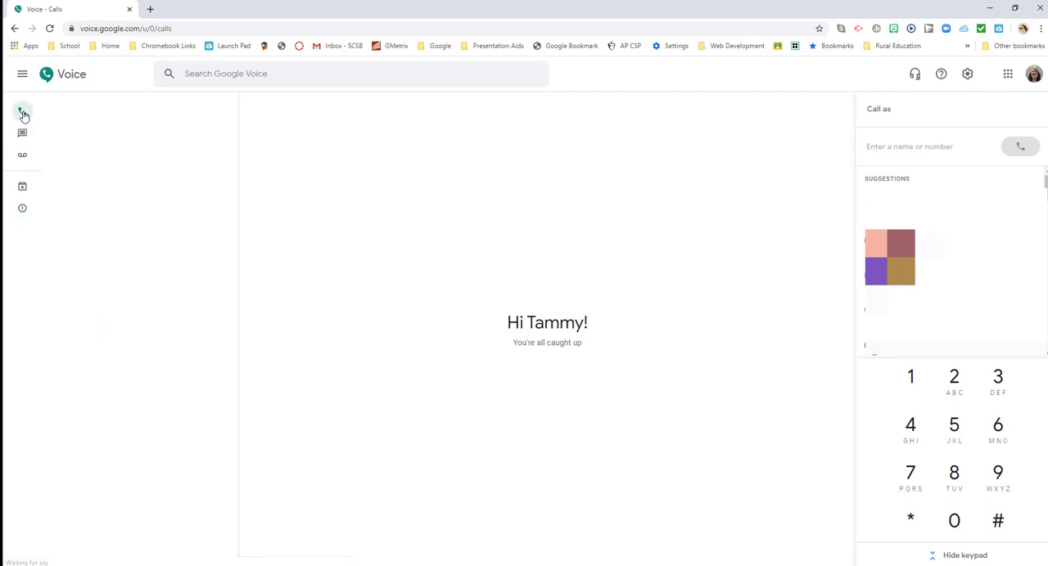
click(22, 113)
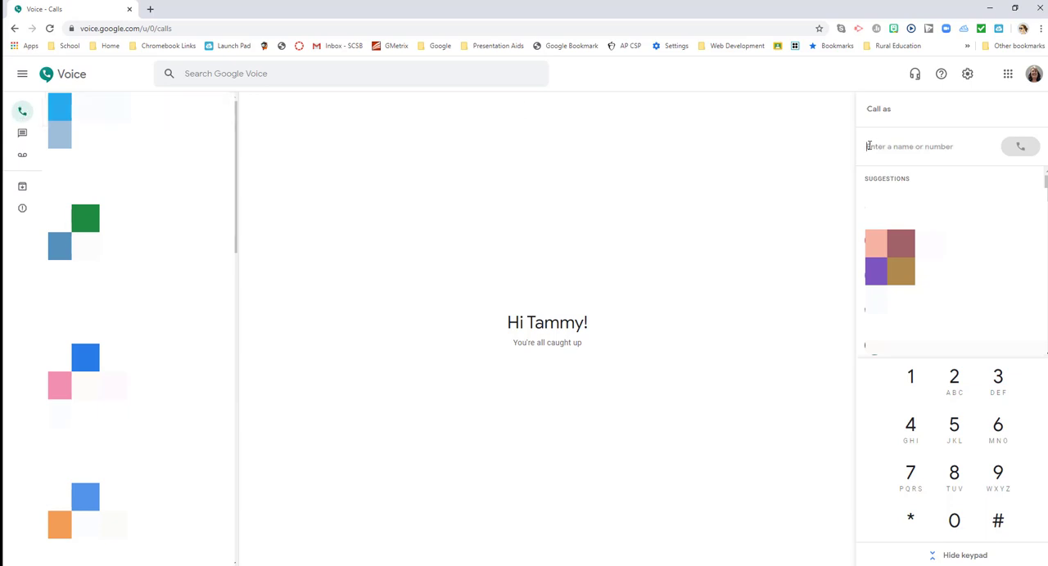
- Enter a phone number in the dialer and call it
click(908, 145)
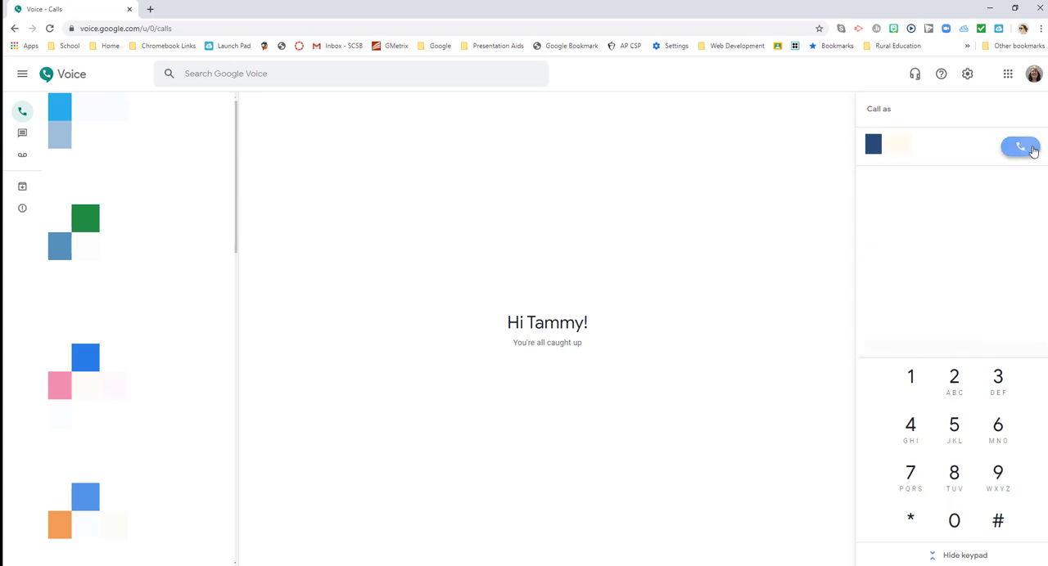
click(1019, 146)
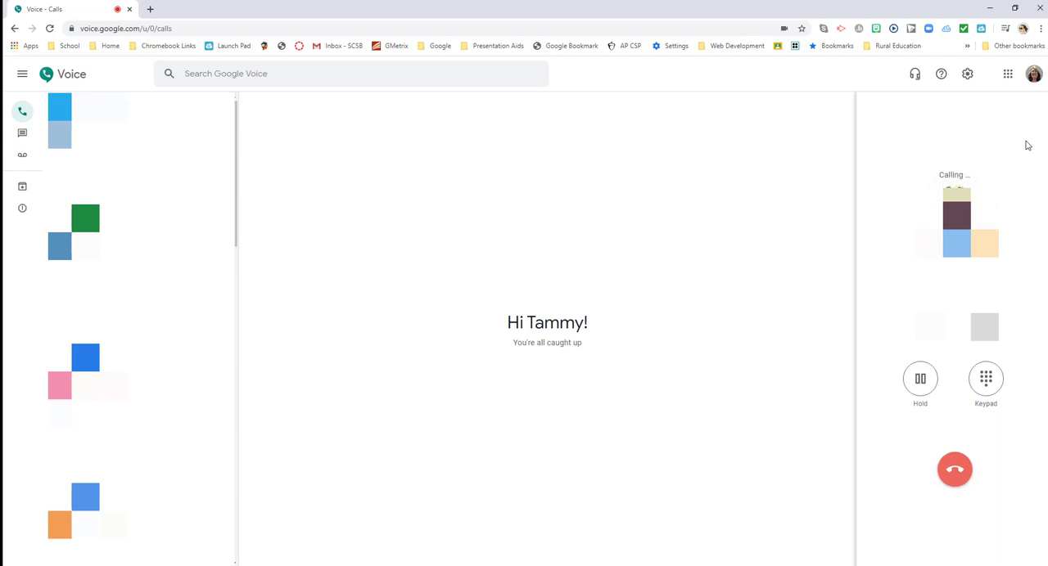
mouse_move(1010, 159)
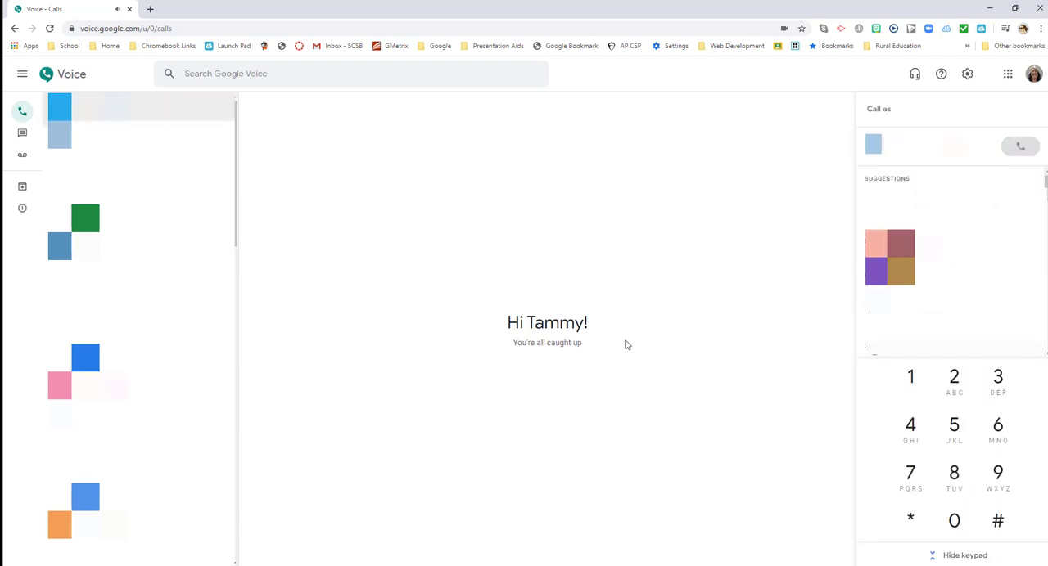
mouse_move(621, 289)
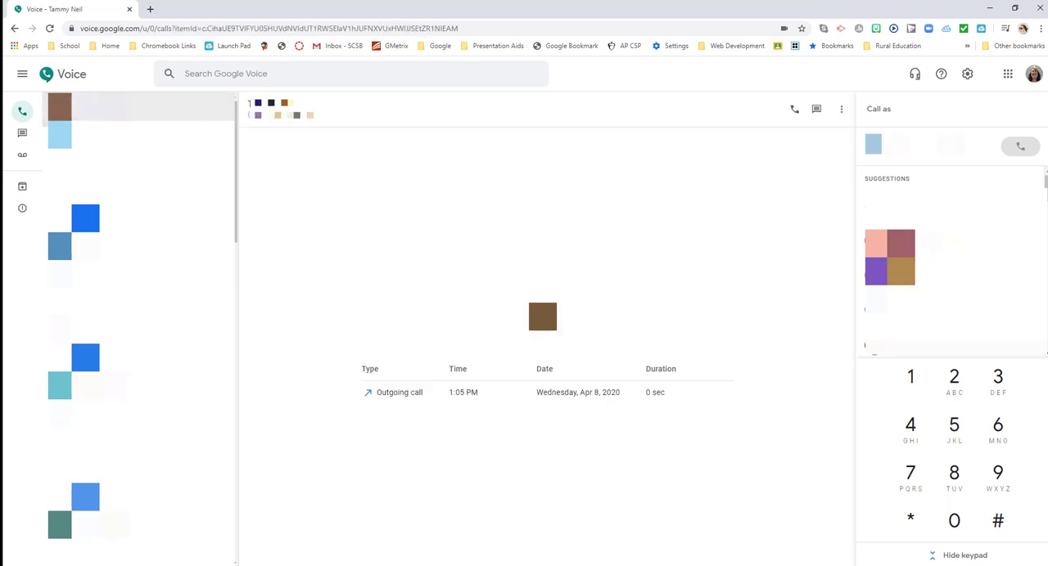
mouse_move(641, 381)
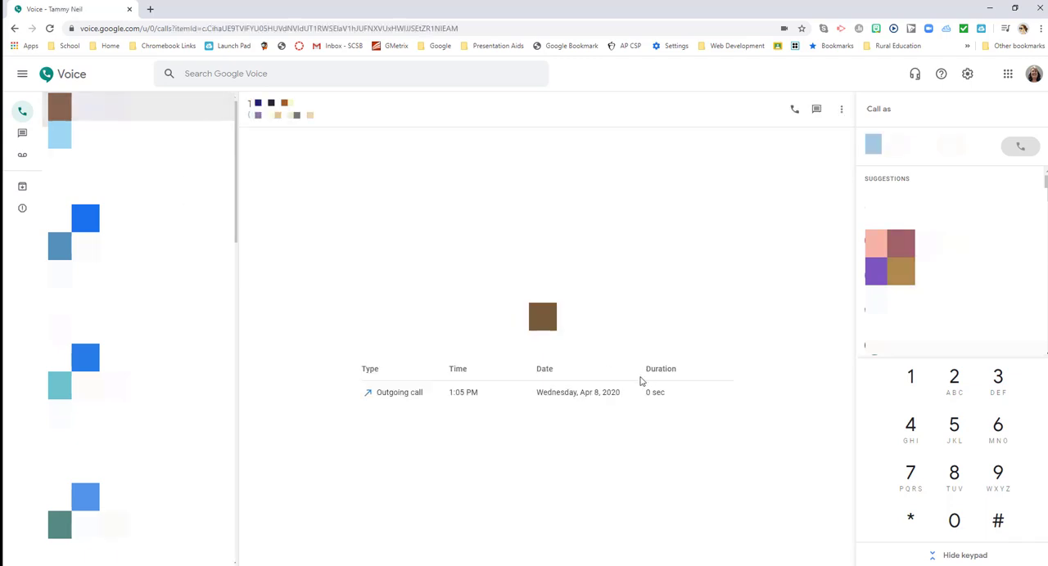
mouse_move(370, 396)
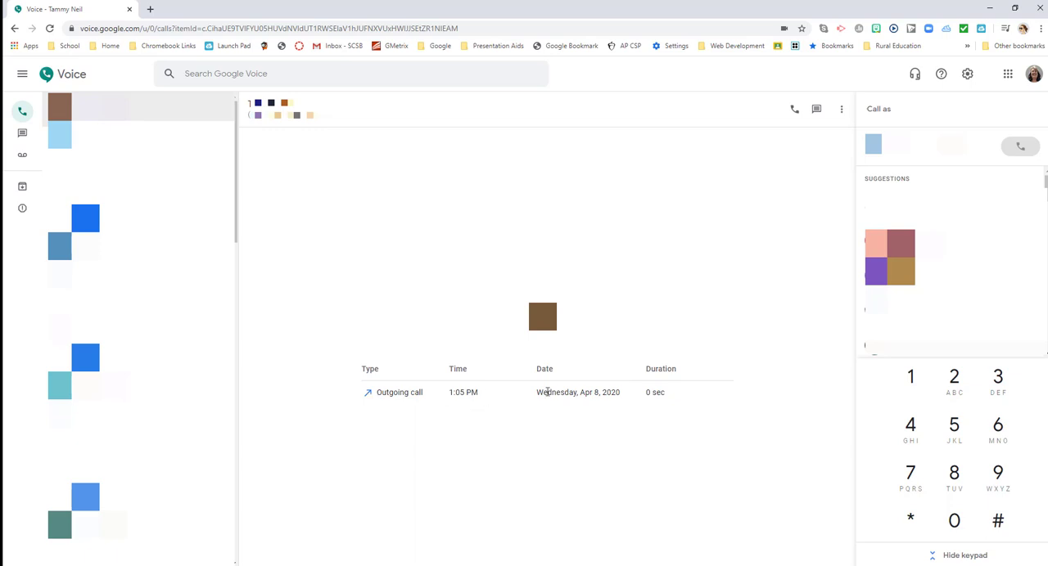
mouse_move(646, 396)
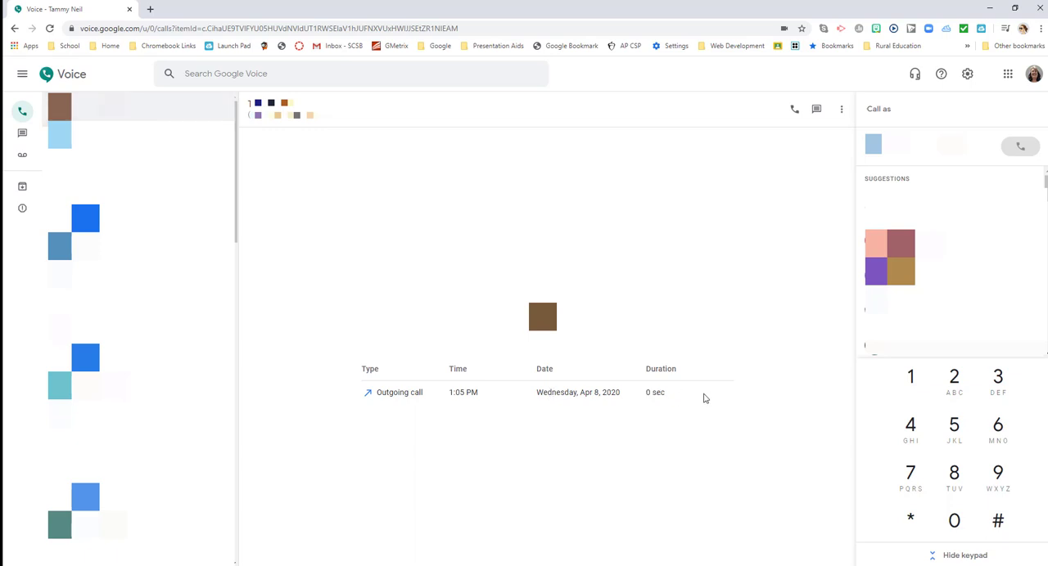
mouse_move(665, 368)
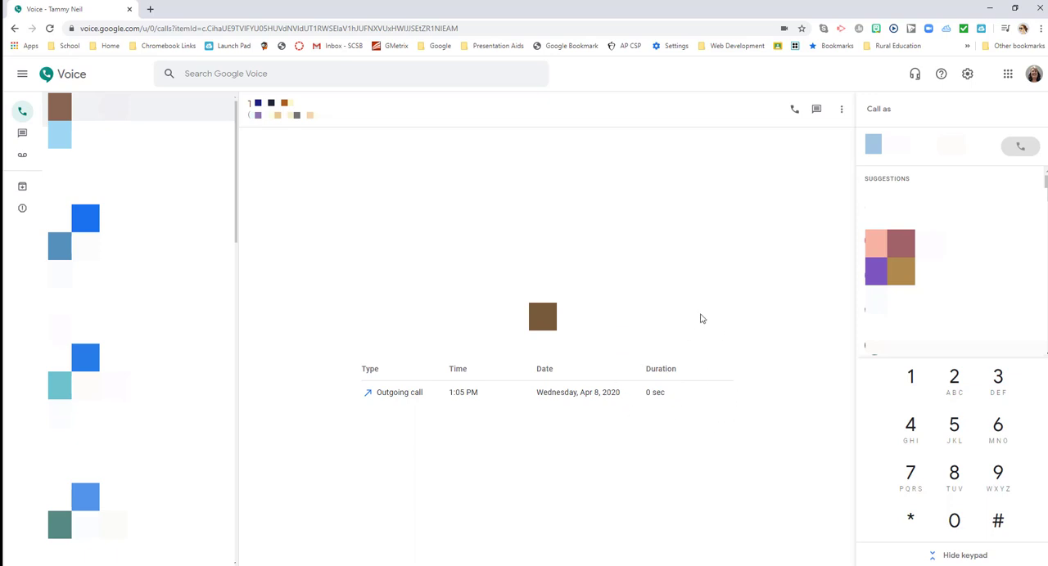
mouse_move(769, 127)
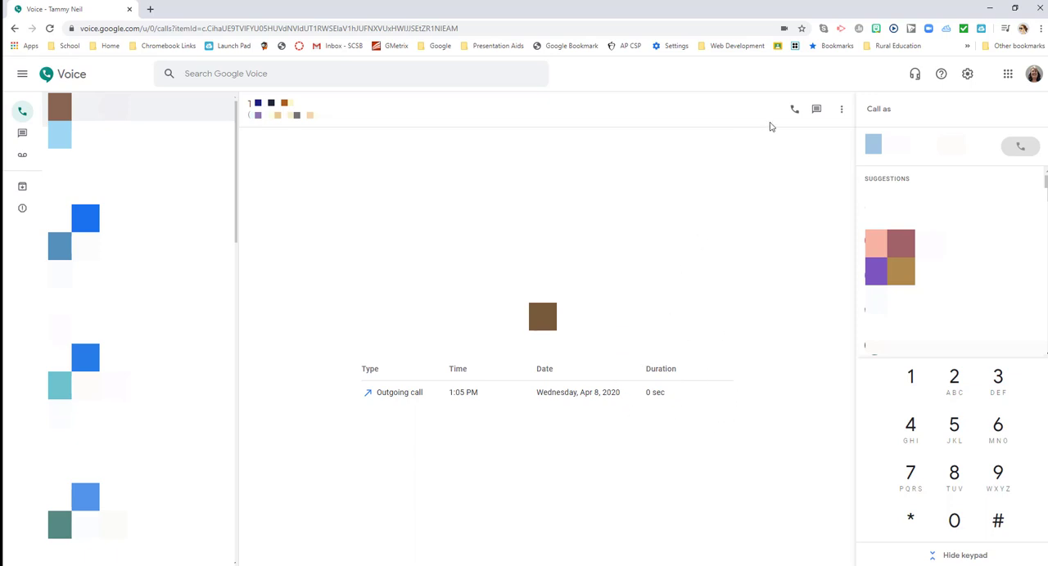
mouse_move(793, 108)
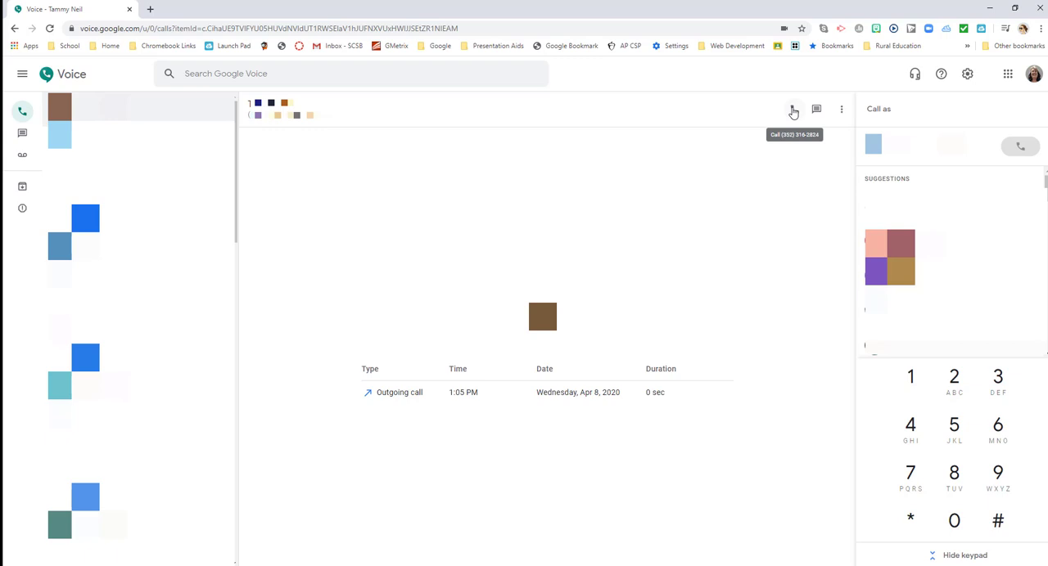
mouse_move(816, 109)
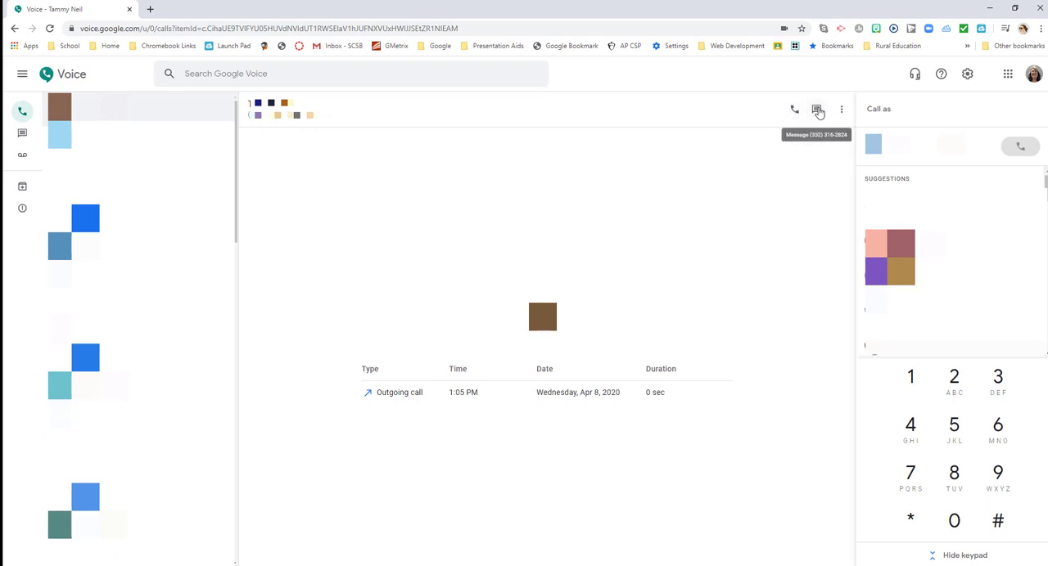
click(841, 109)
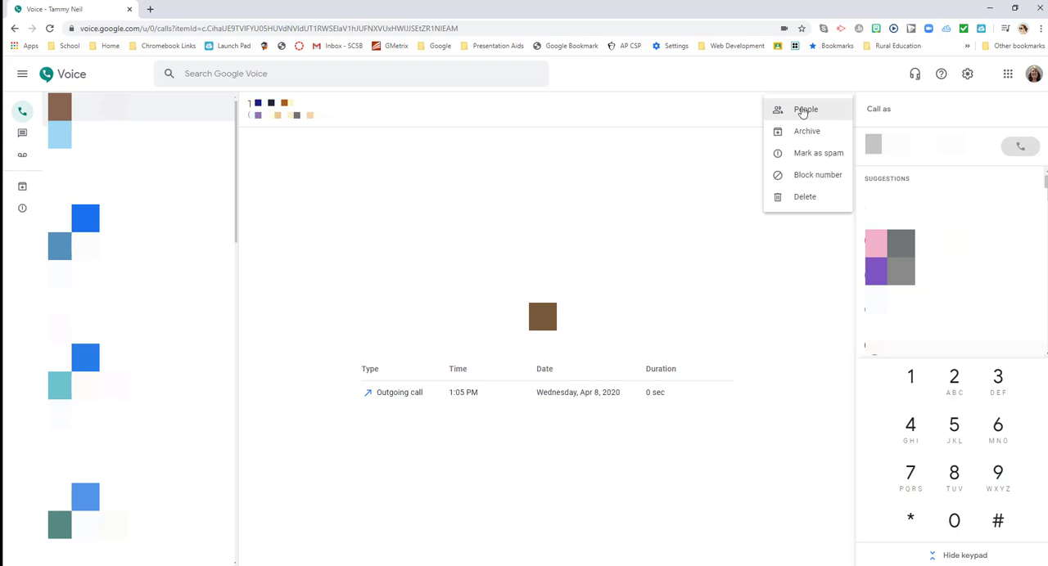
mouse_move(807, 131)
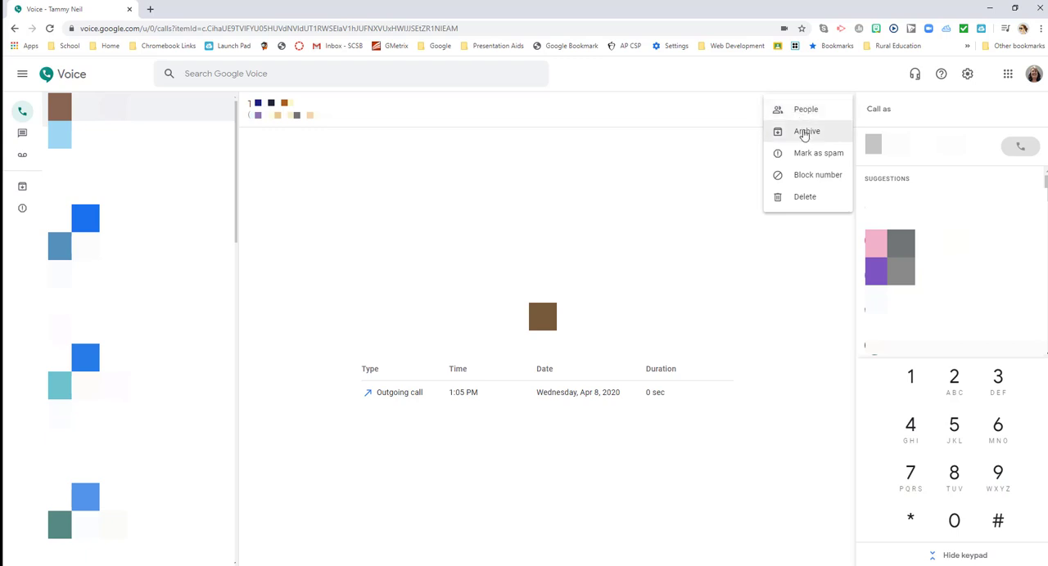
mouse_move(817, 153)
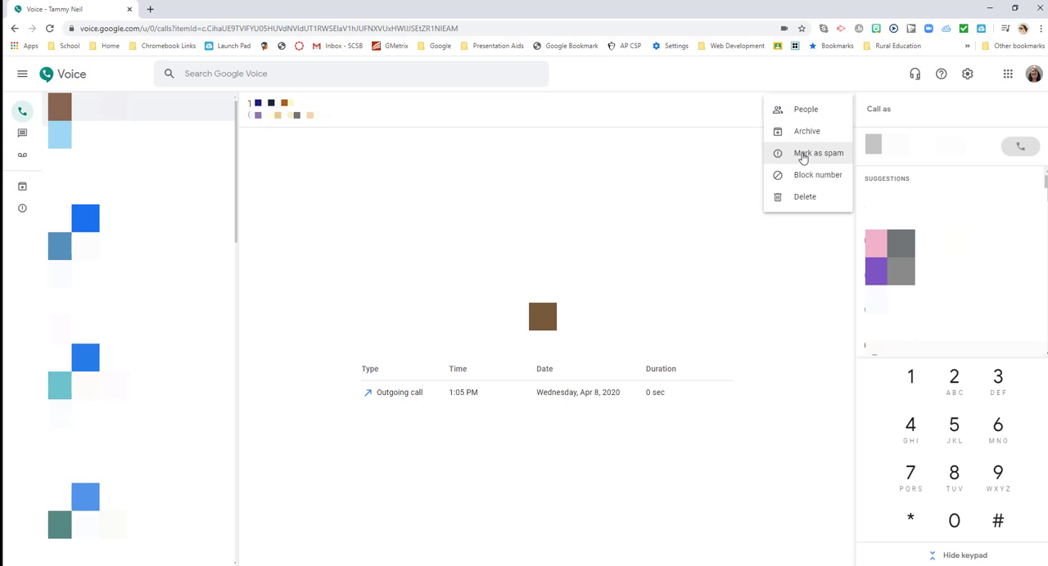
mouse_move(811, 181)
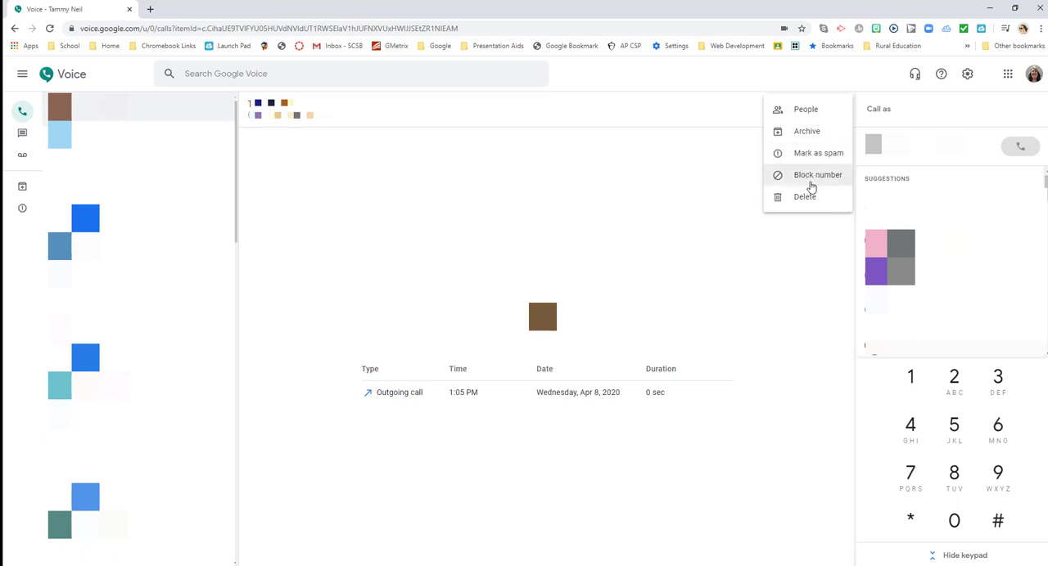
mouse_move(811, 180)
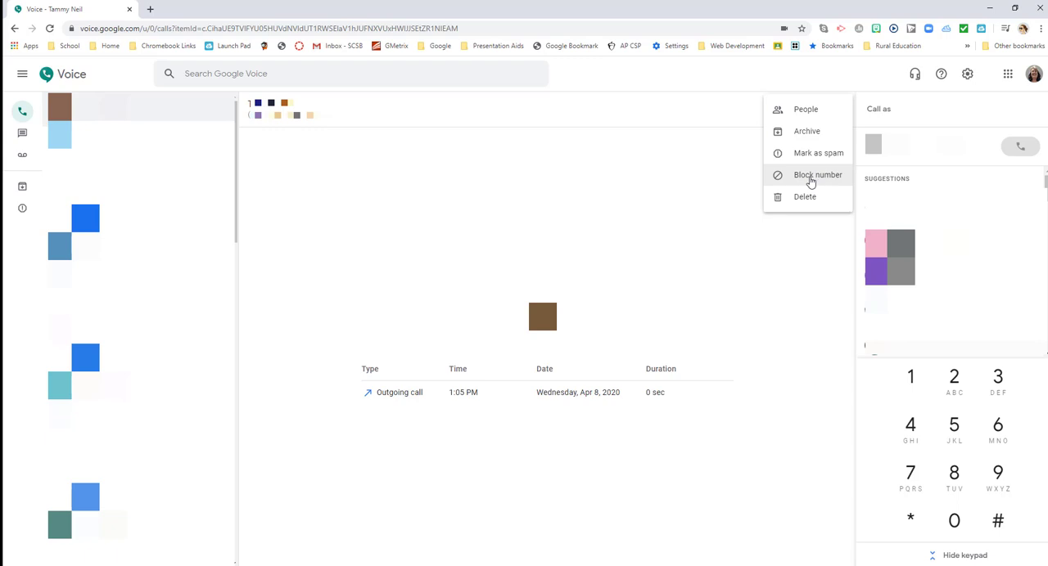
mouse_move(798, 201)
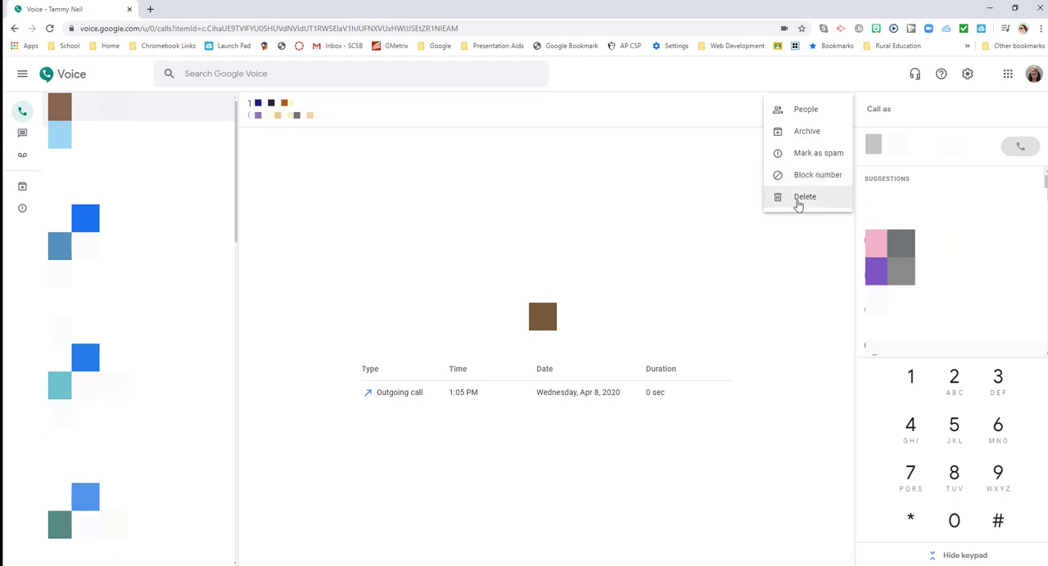
mouse_move(670, 193)
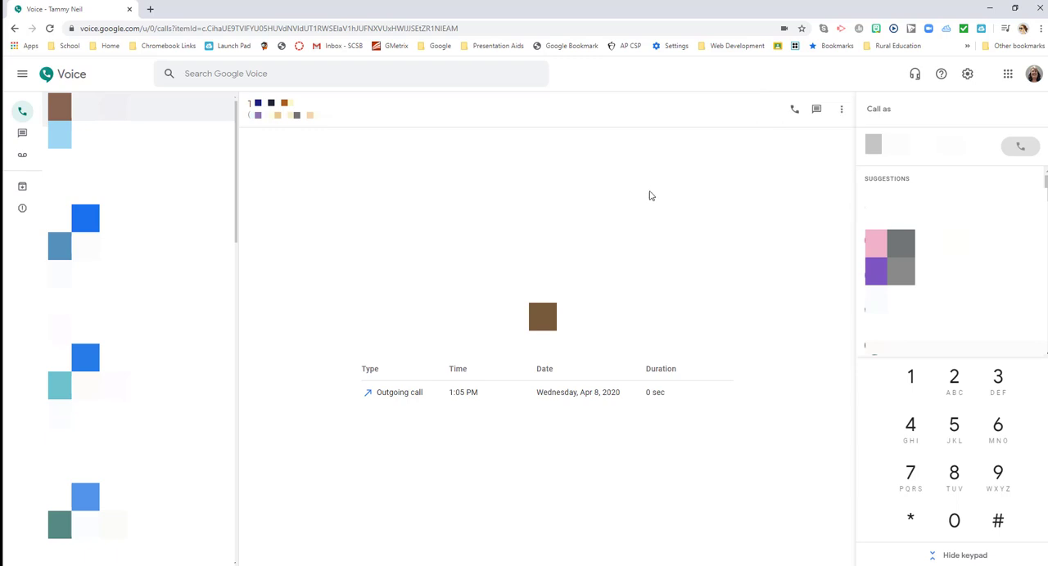
mouse_move(435, 209)
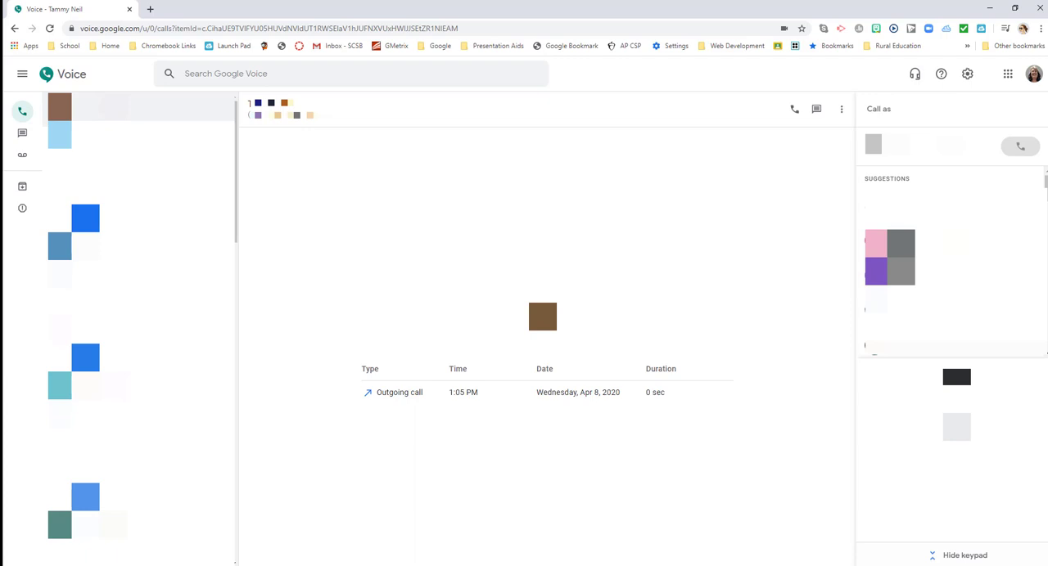
click(964, 555)
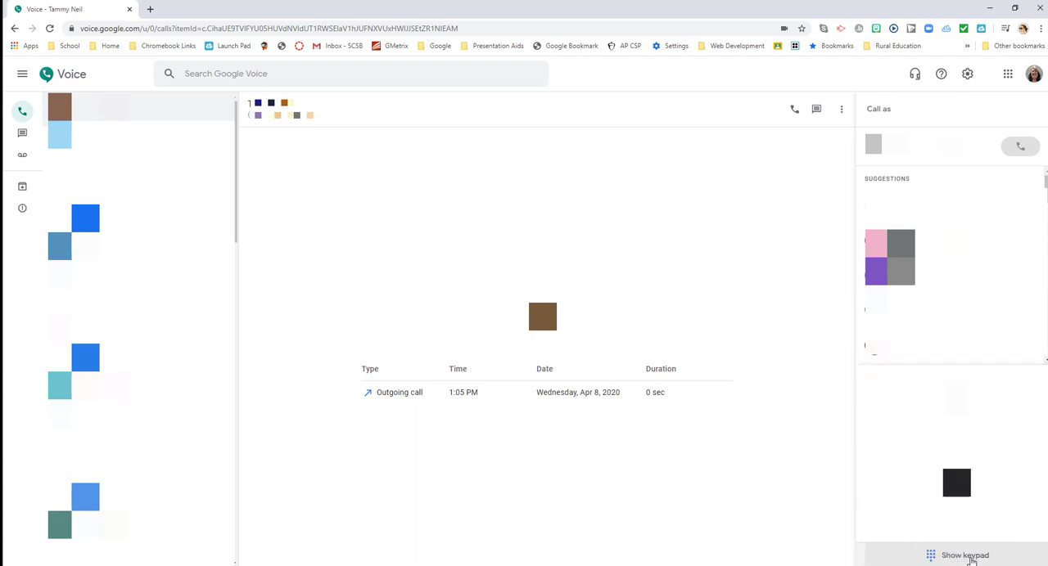
click(964, 555)
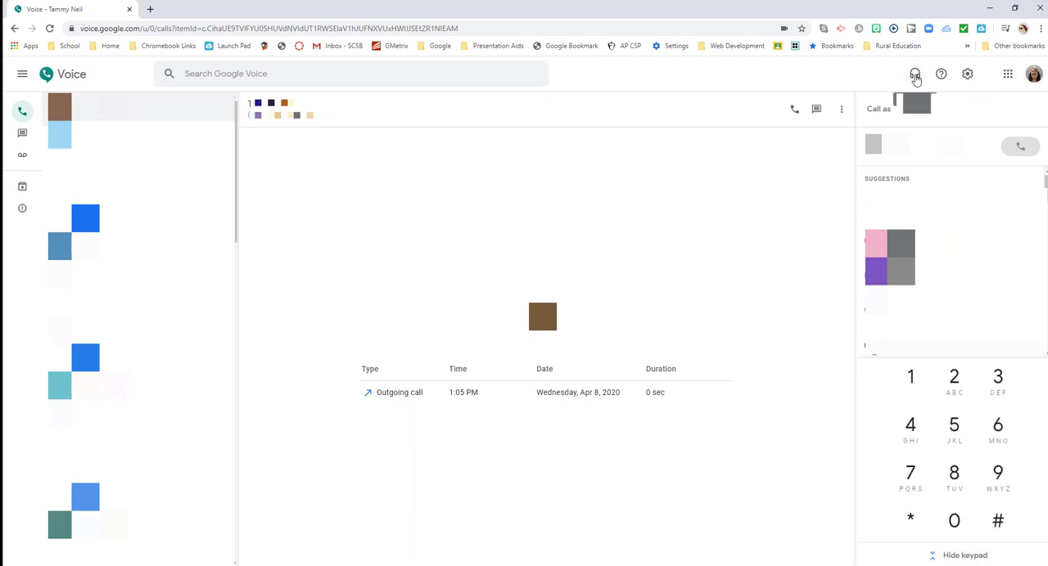
click(914, 74)
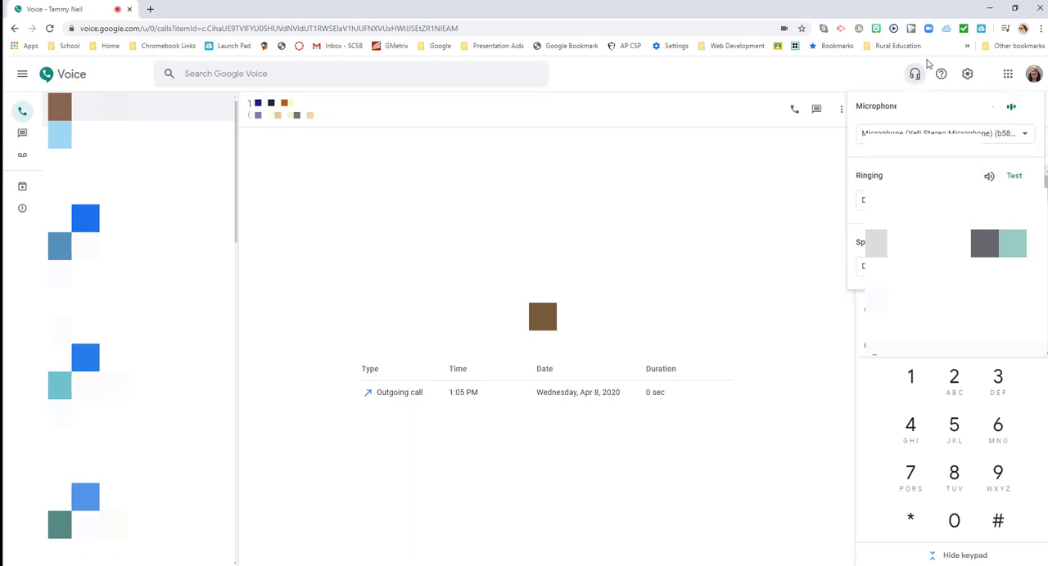
click(941, 74)
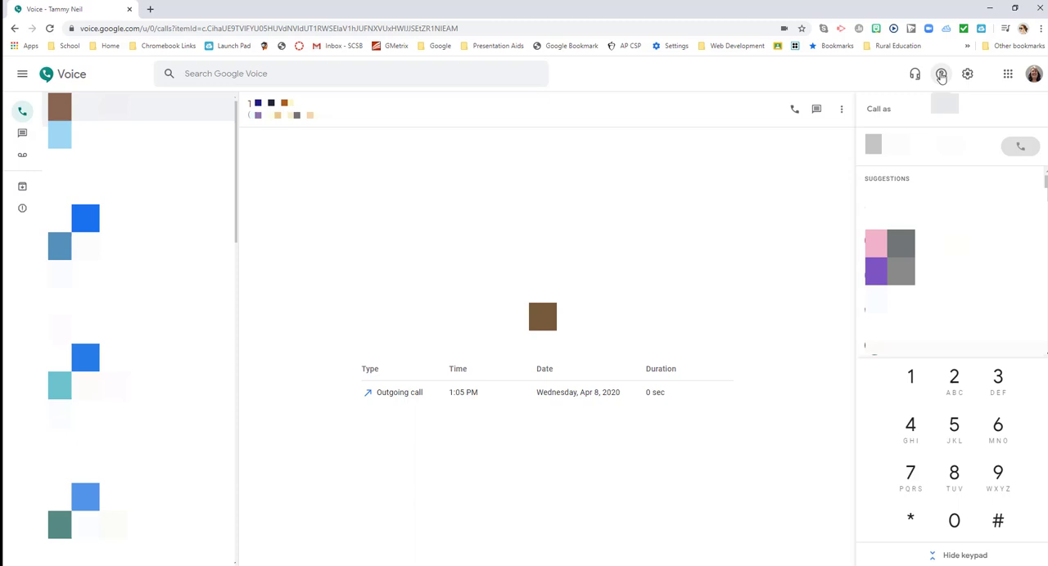
click(941, 74)
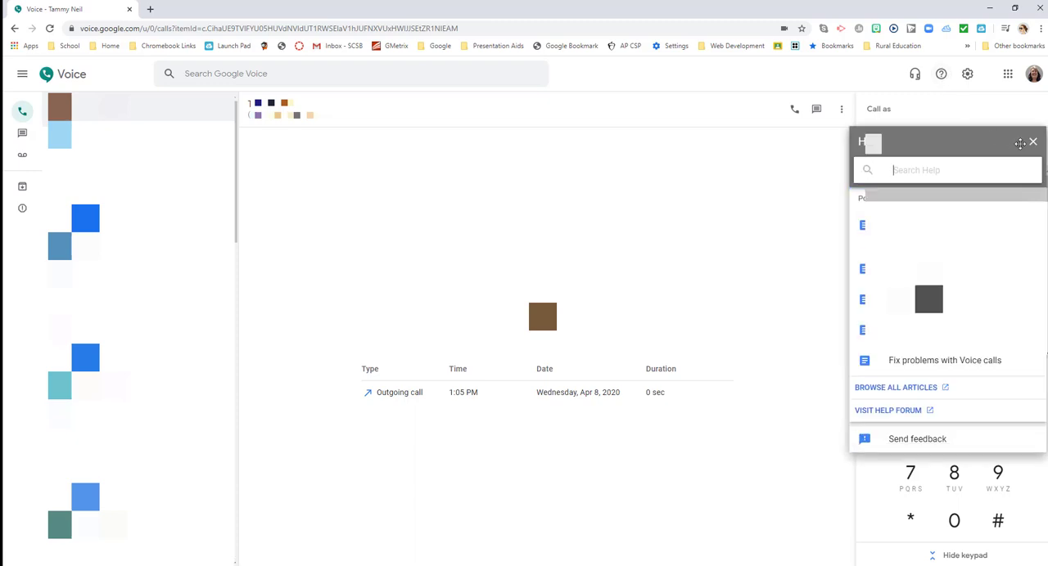
click(966, 74)
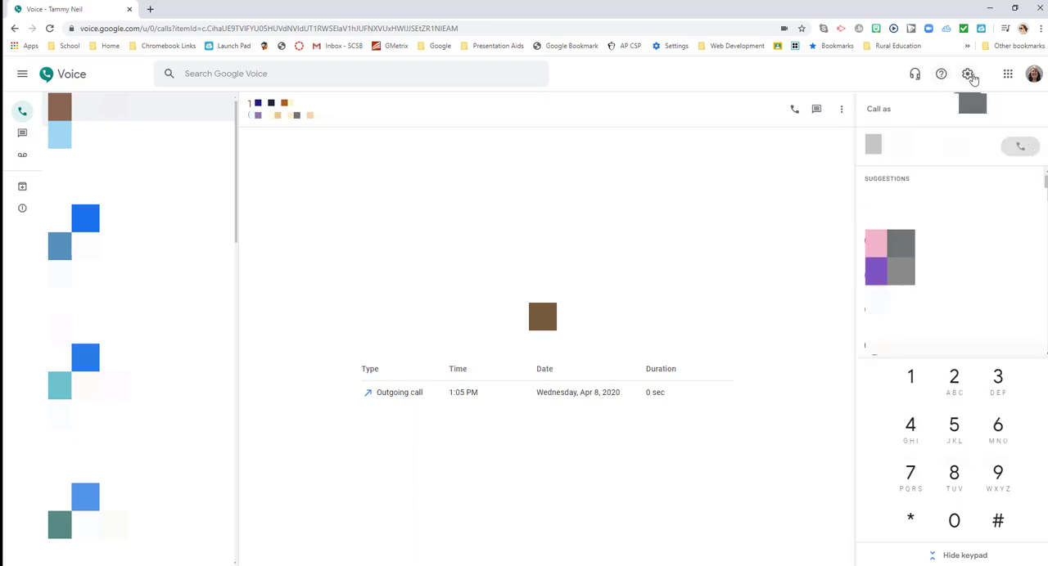
click(967, 74)
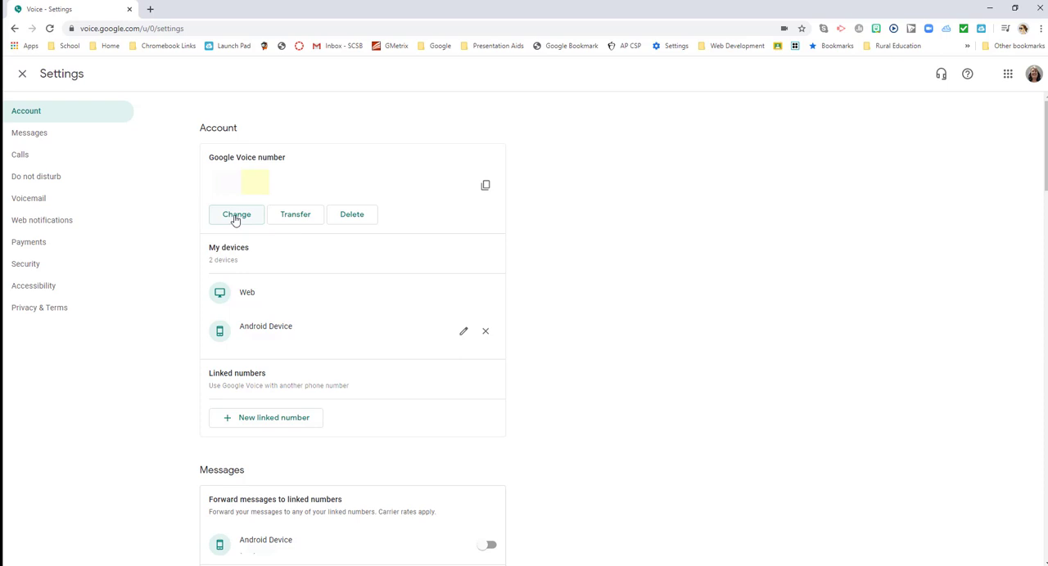
mouse_move(295, 214)
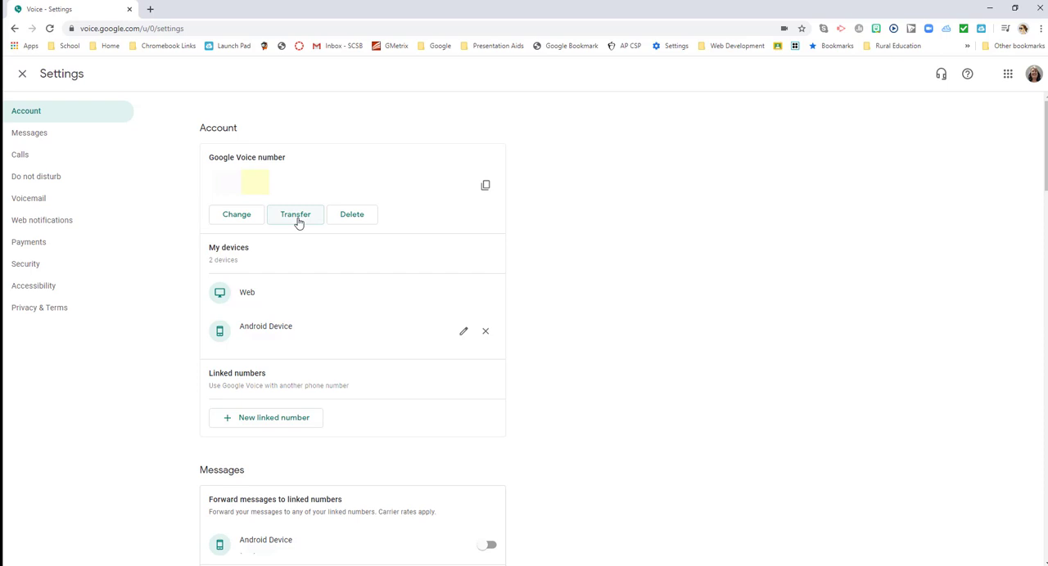
mouse_move(352, 215)
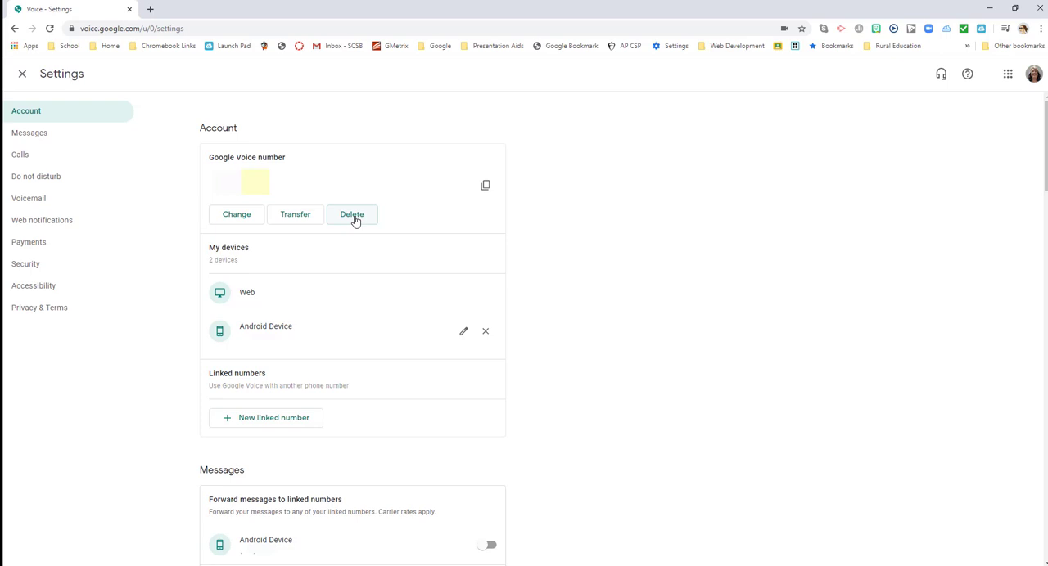
- Scroll Account settings through My devices, Linked numbers and Messages forwarding
scroll(down, 3)
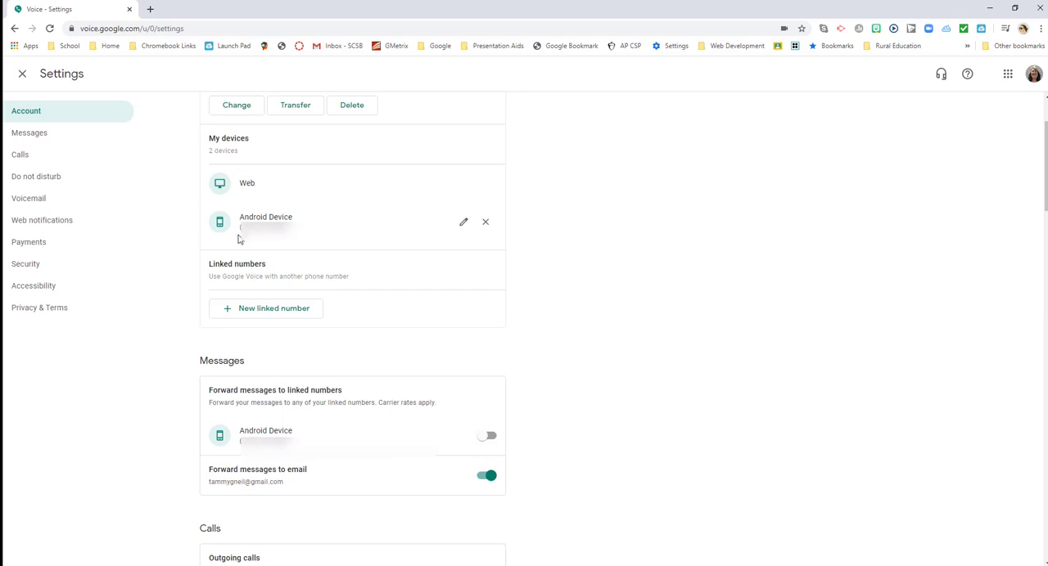
mouse_move(263, 201)
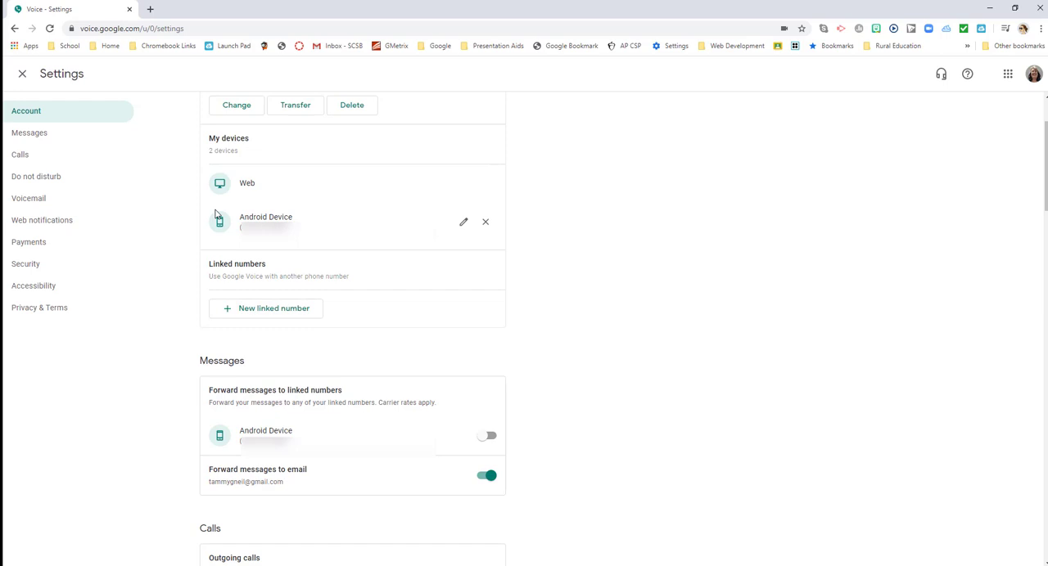
mouse_move(214, 211)
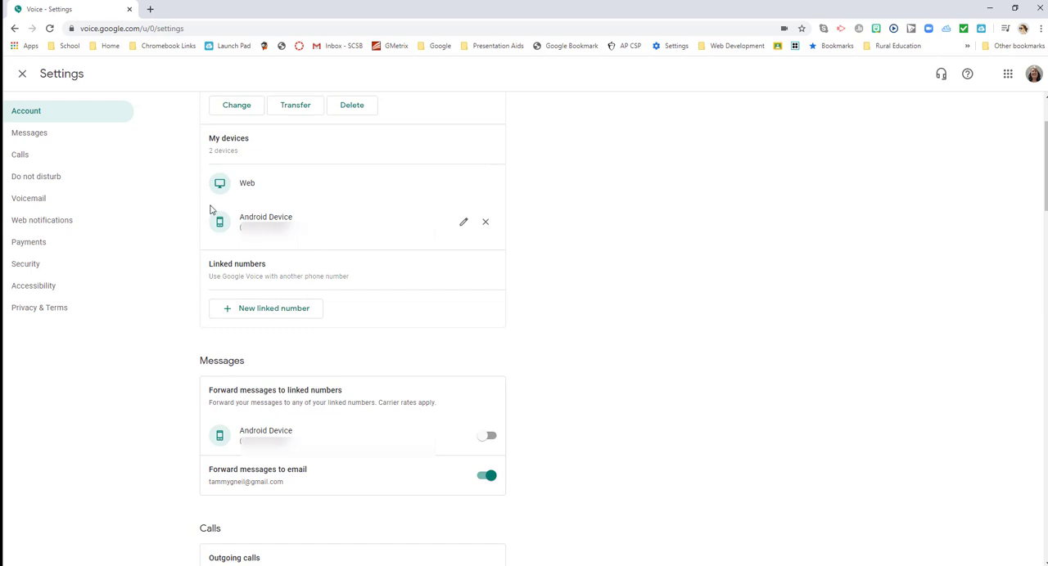
mouse_move(237, 262)
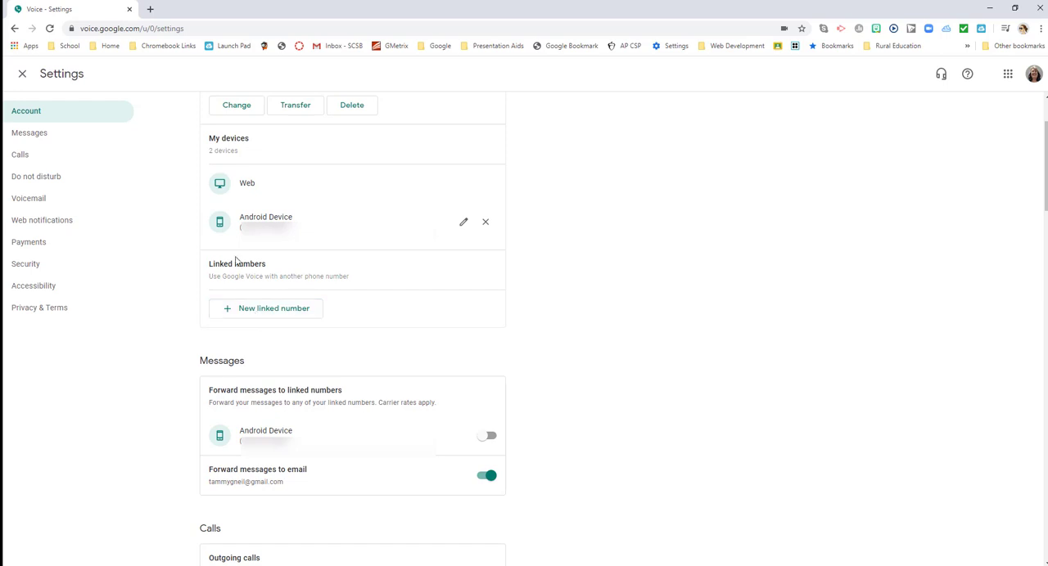
mouse_move(251, 246)
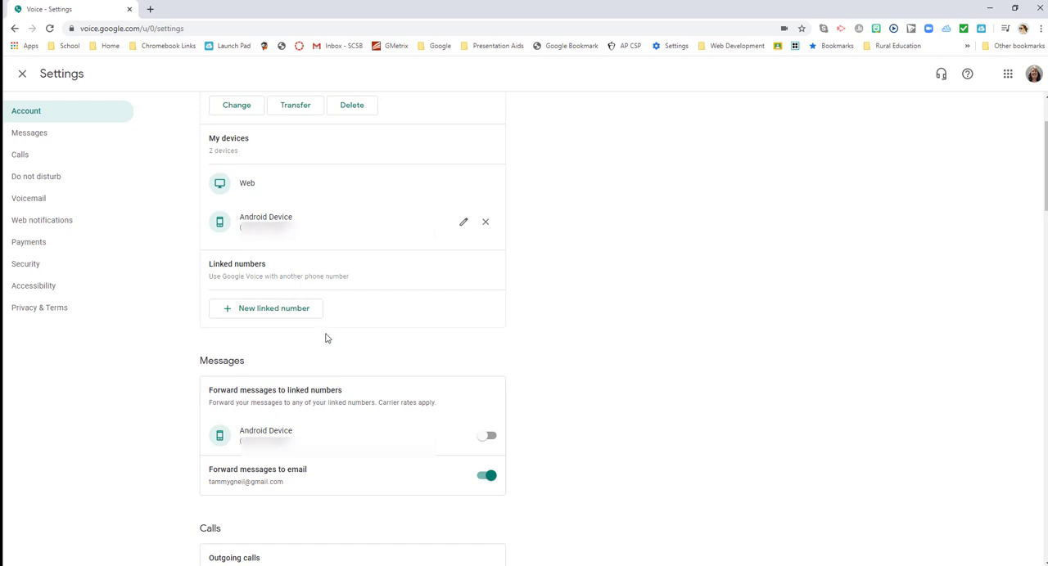
- Scroll down to the Calls section showing Outgoing and Incoming call options
scroll(down, 3)
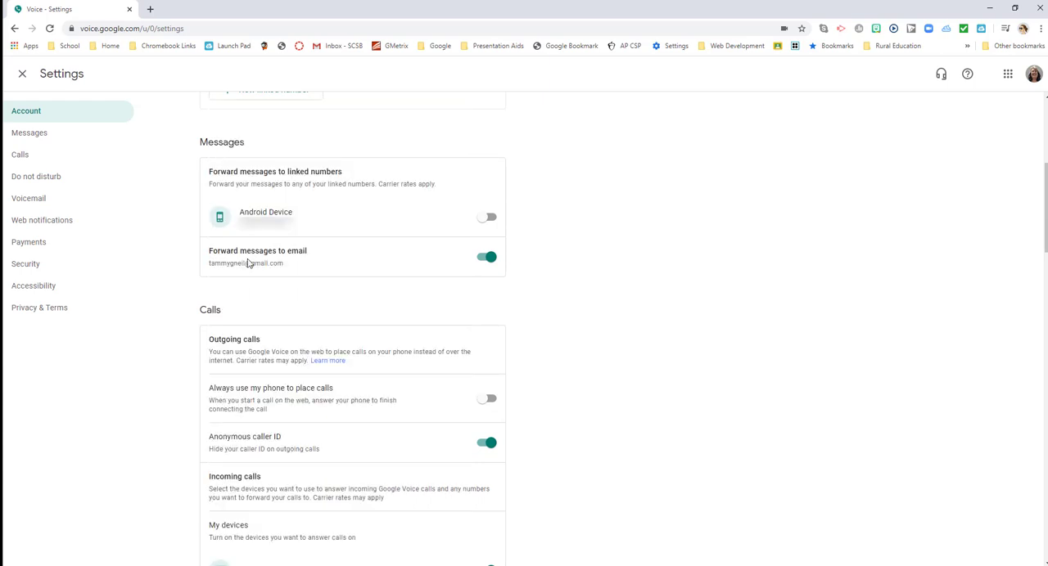
mouse_move(253, 258)
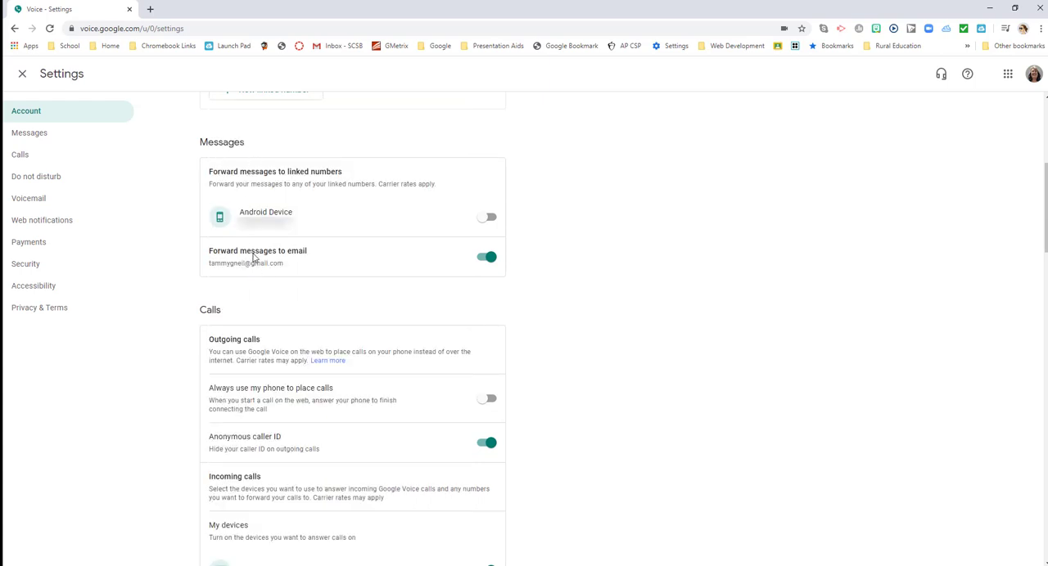
mouse_move(435, 225)
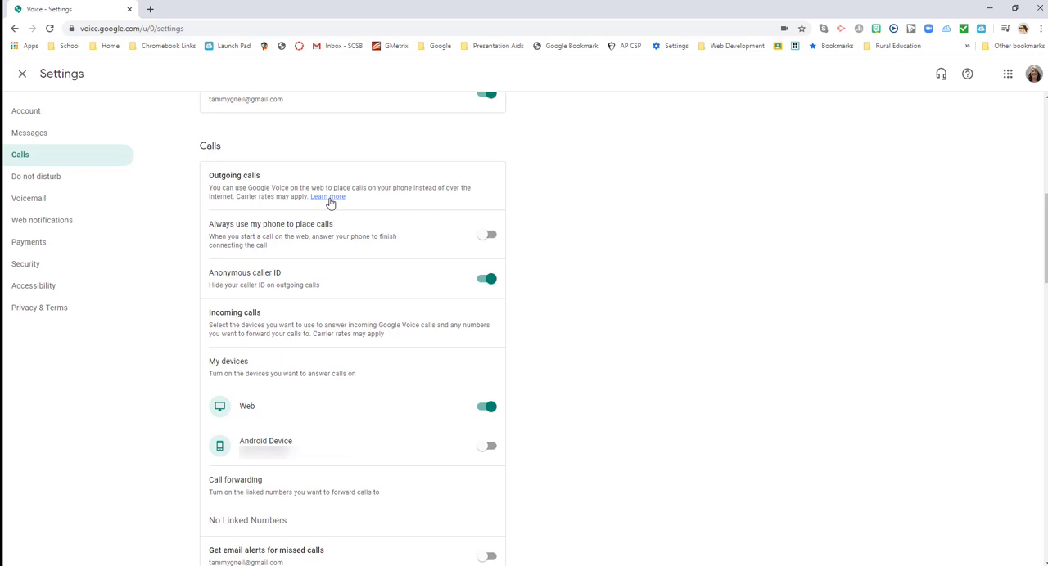
mouse_move(280, 184)
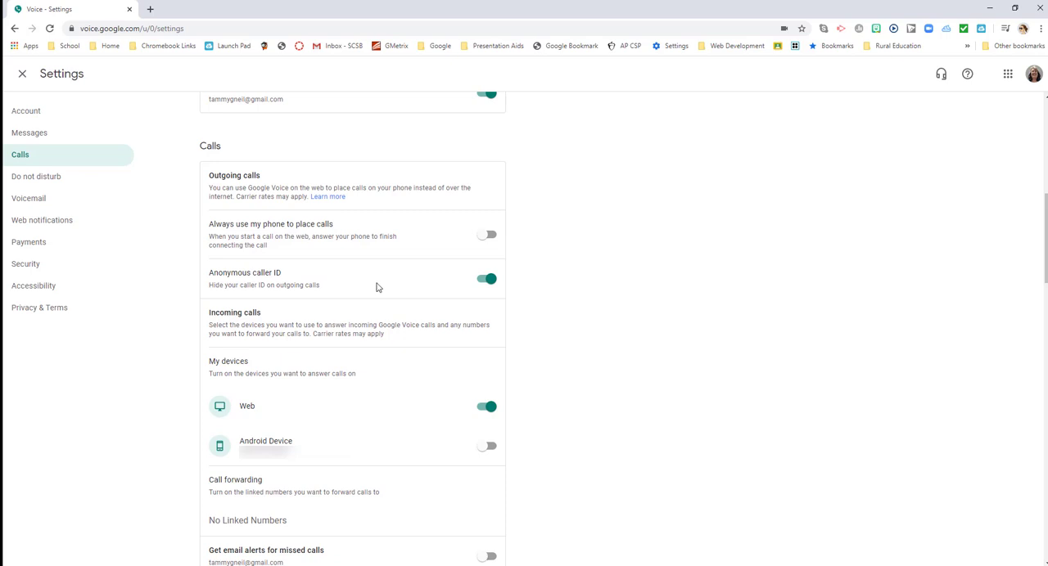
- Switch off the Anonymous caller ID toggle under Outgoing calls
scroll(down, 3)
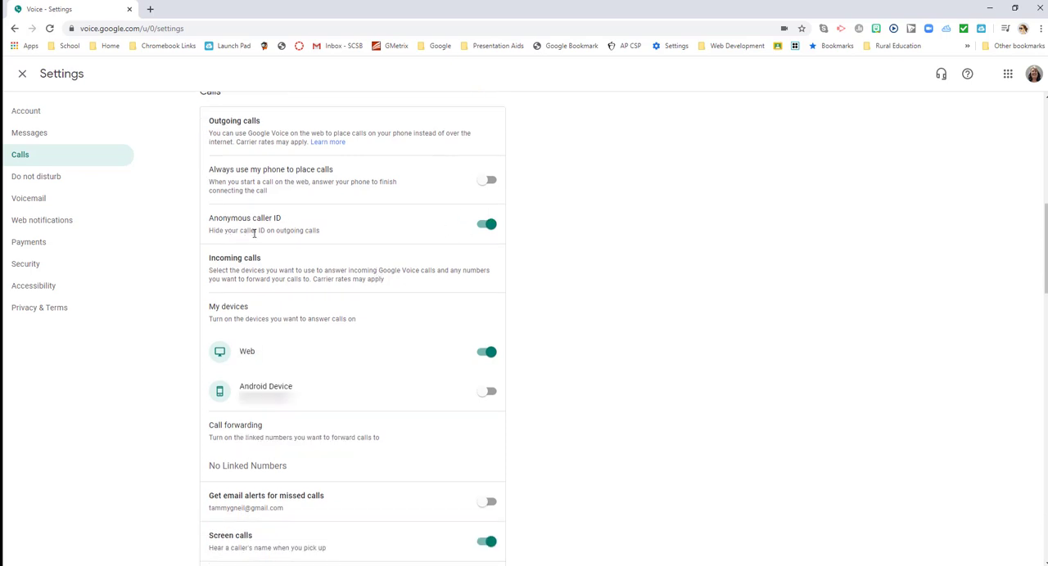
click(486, 224)
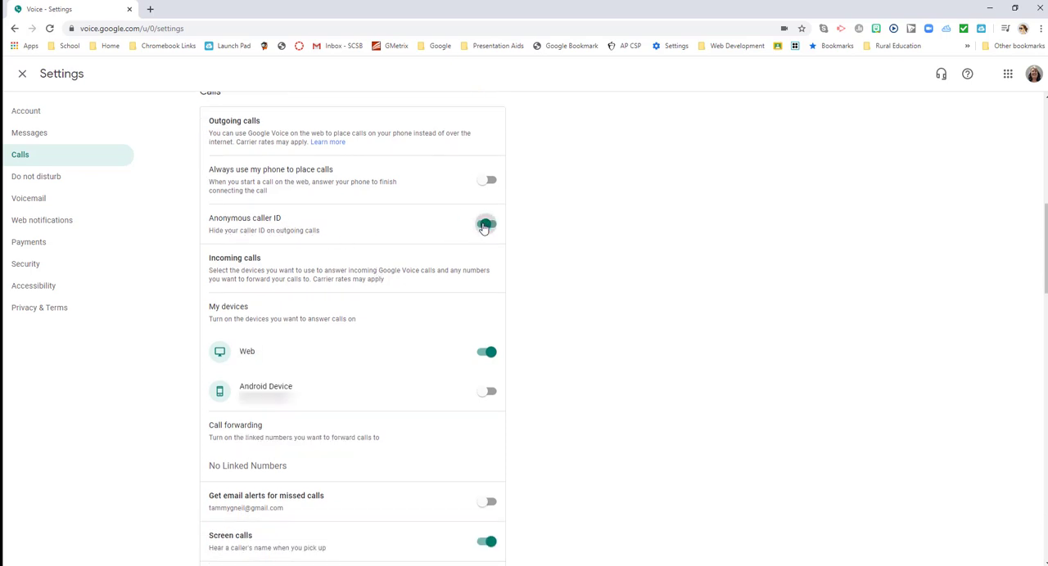
click(486, 224)
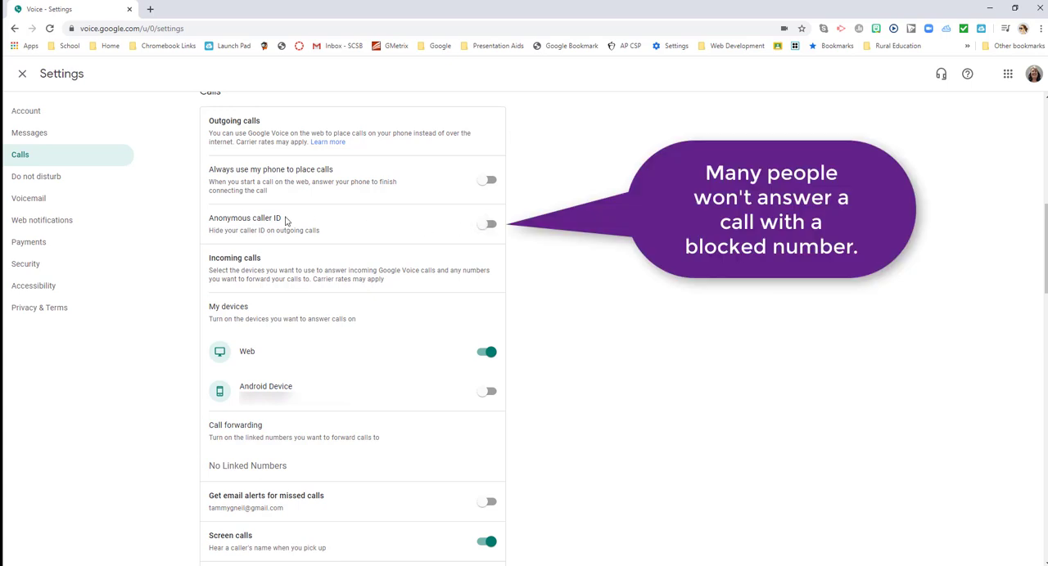
mouse_move(368, 231)
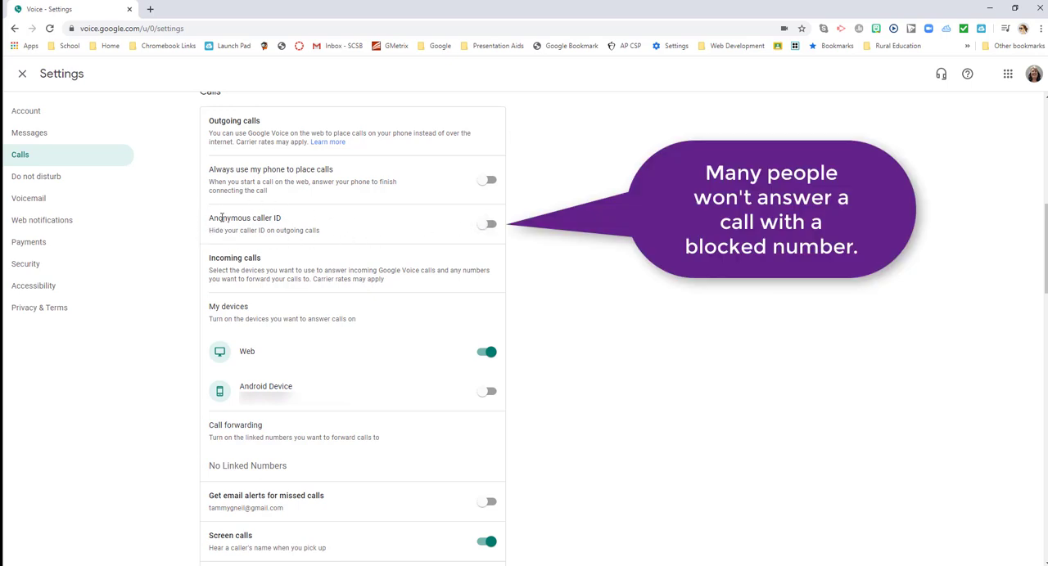
scroll(down, 3)
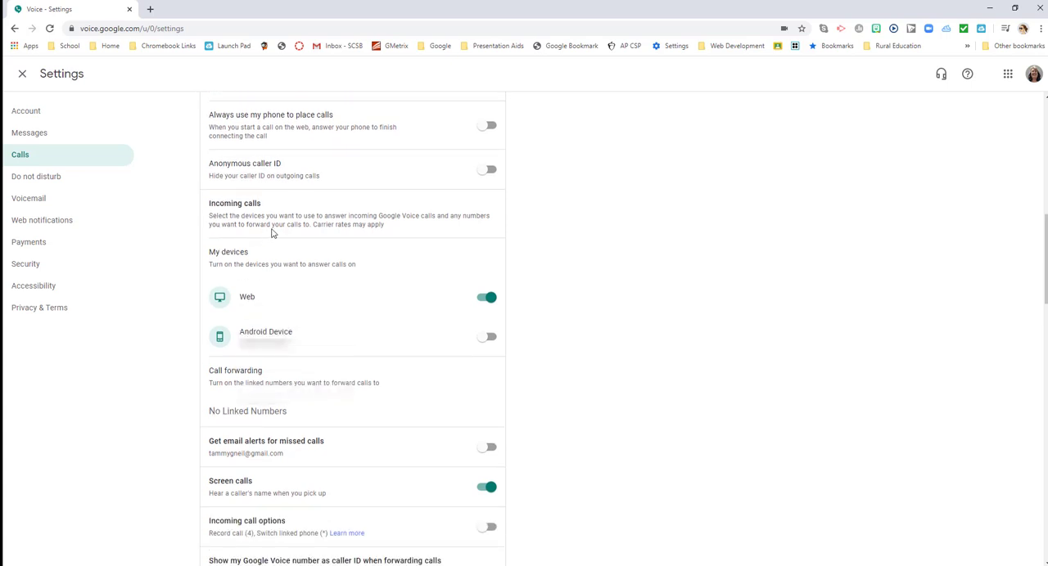
mouse_move(272, 232)
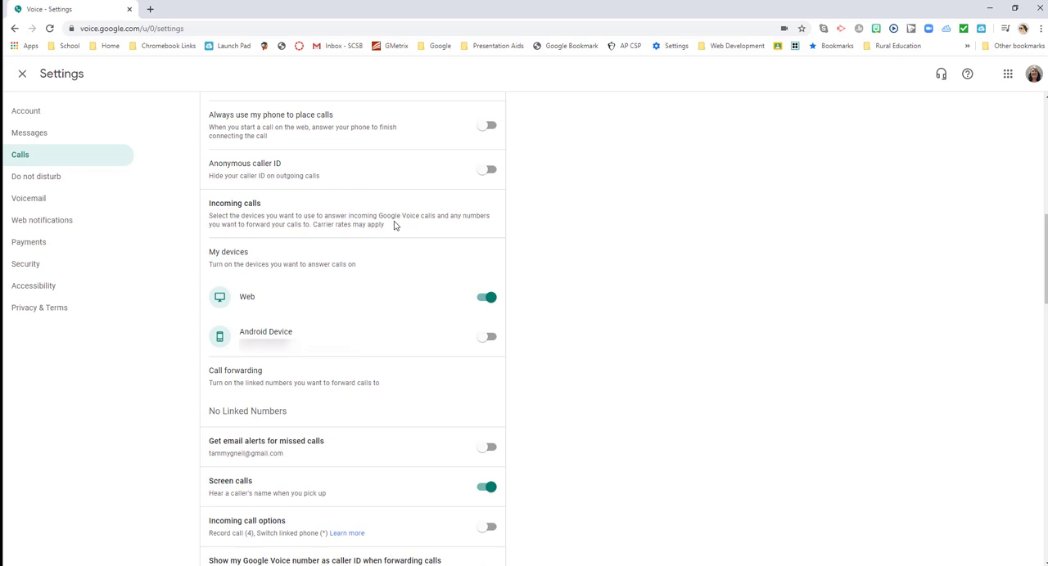
mouse_move(268, 315)
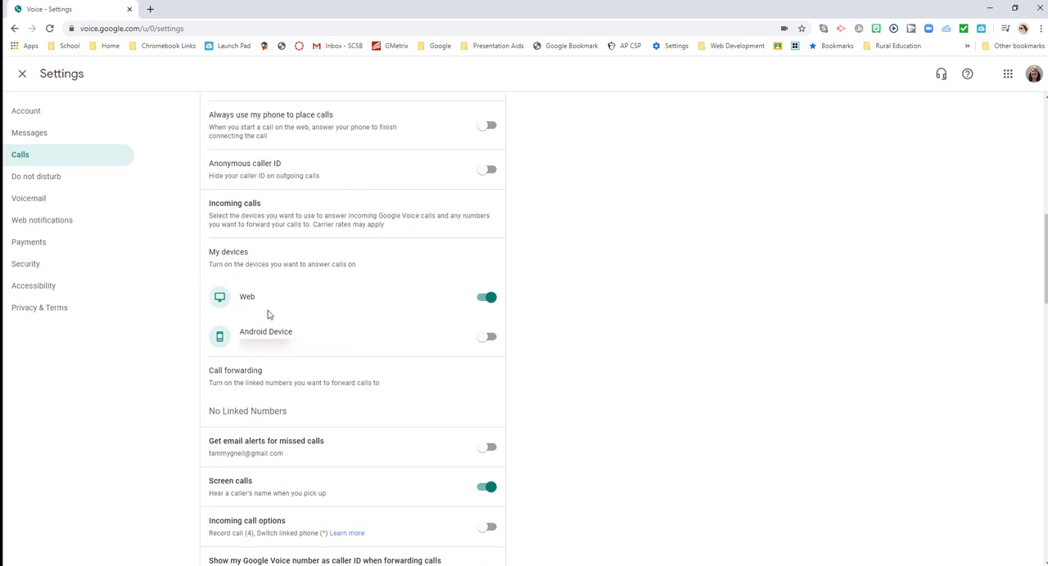
mouse_move(329, 310)
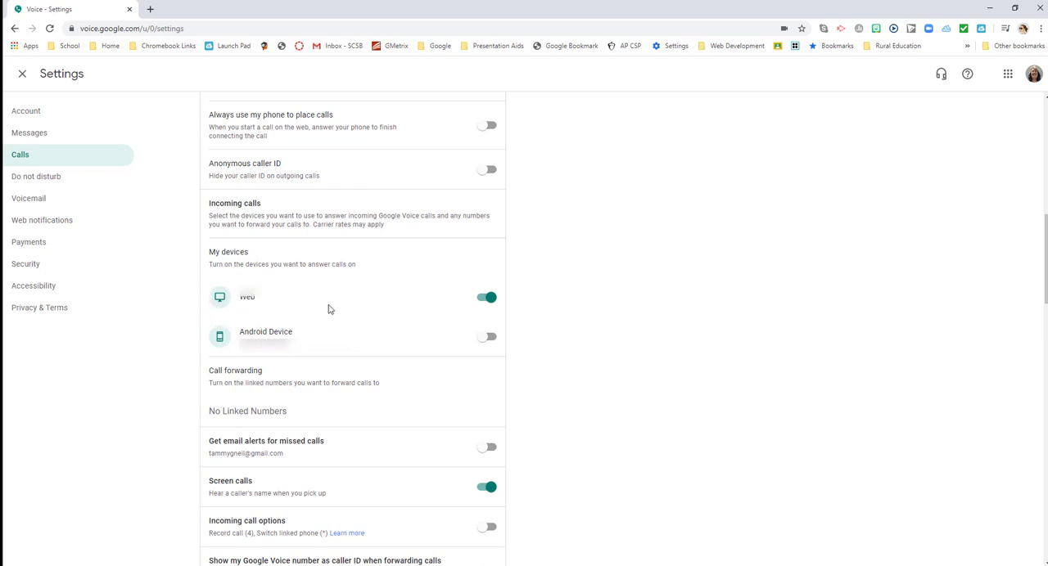
scroll(down, 3)
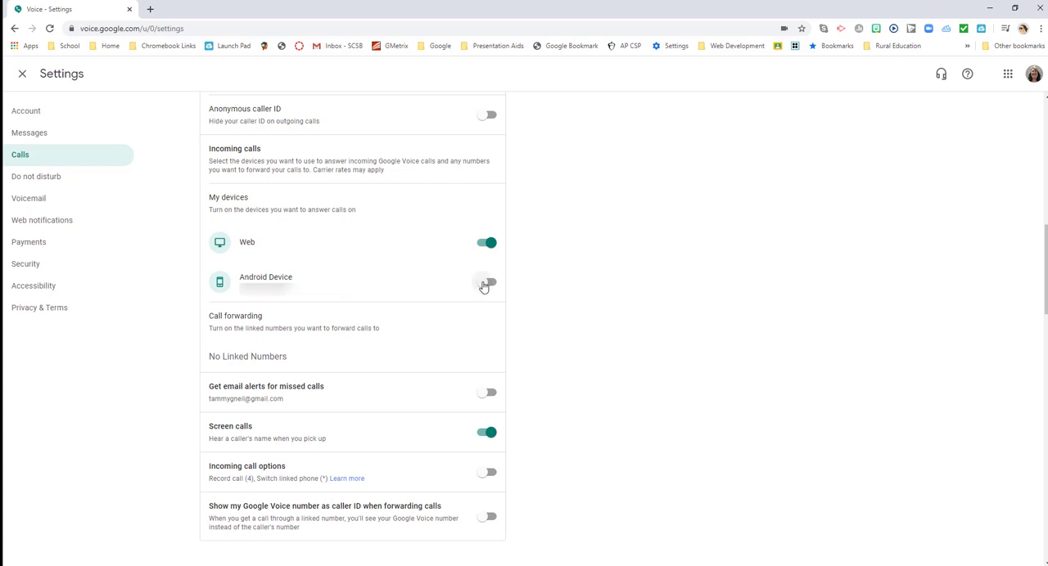
scroll(down, 3)
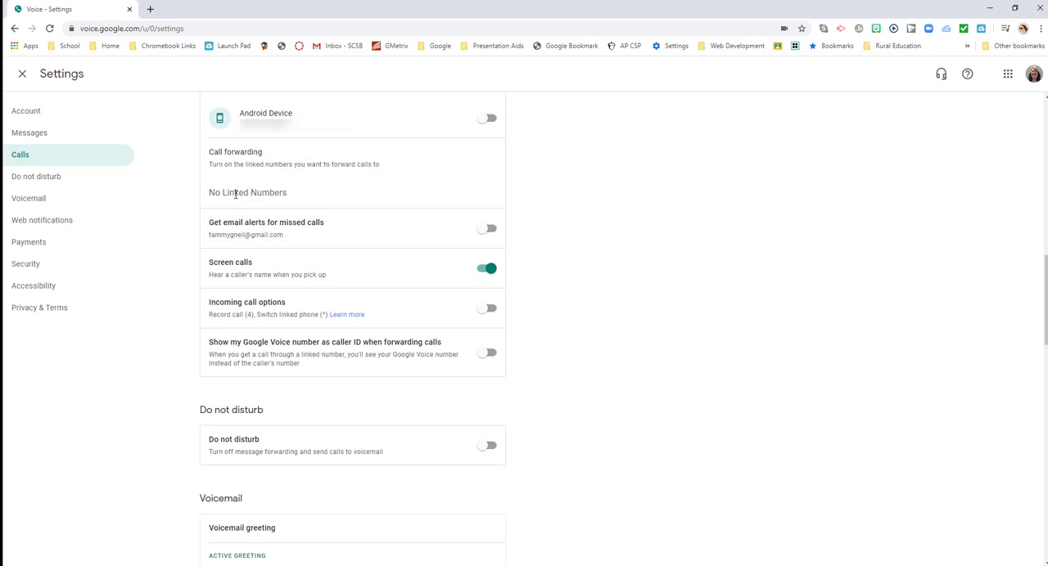
mouse_move(231, 208)
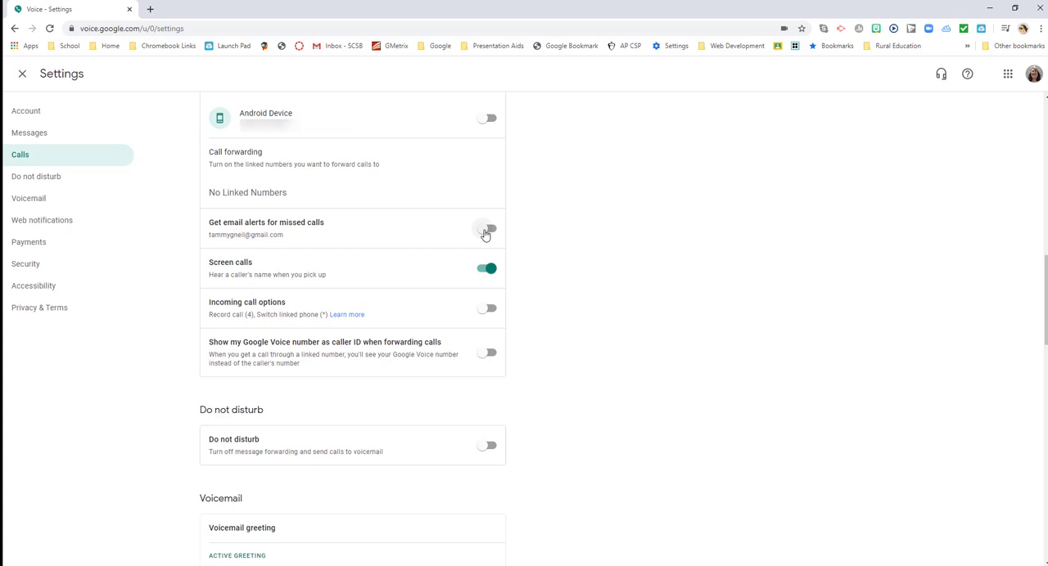
click(486, 229)
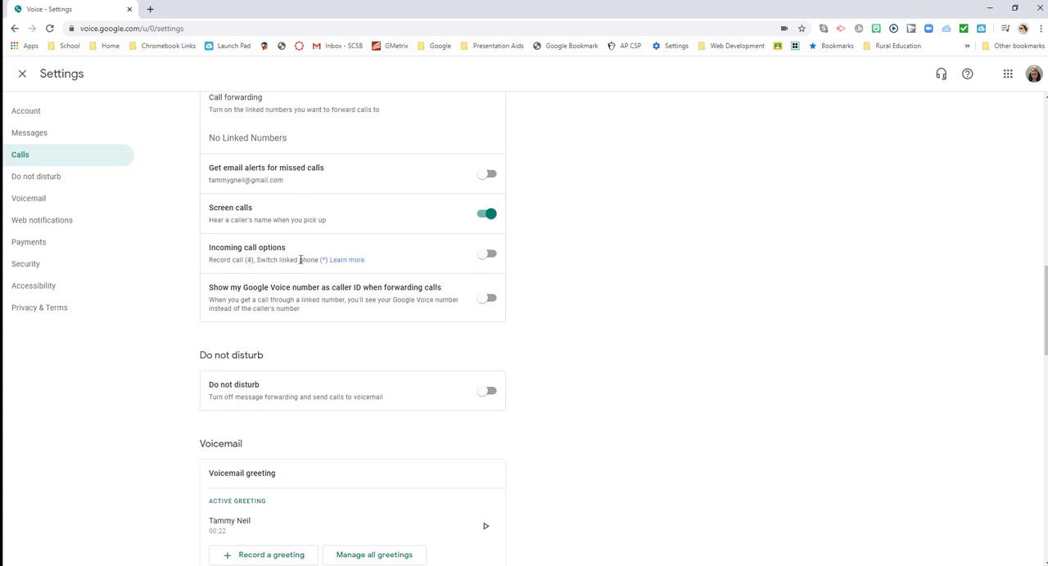
scroll(down, 3)
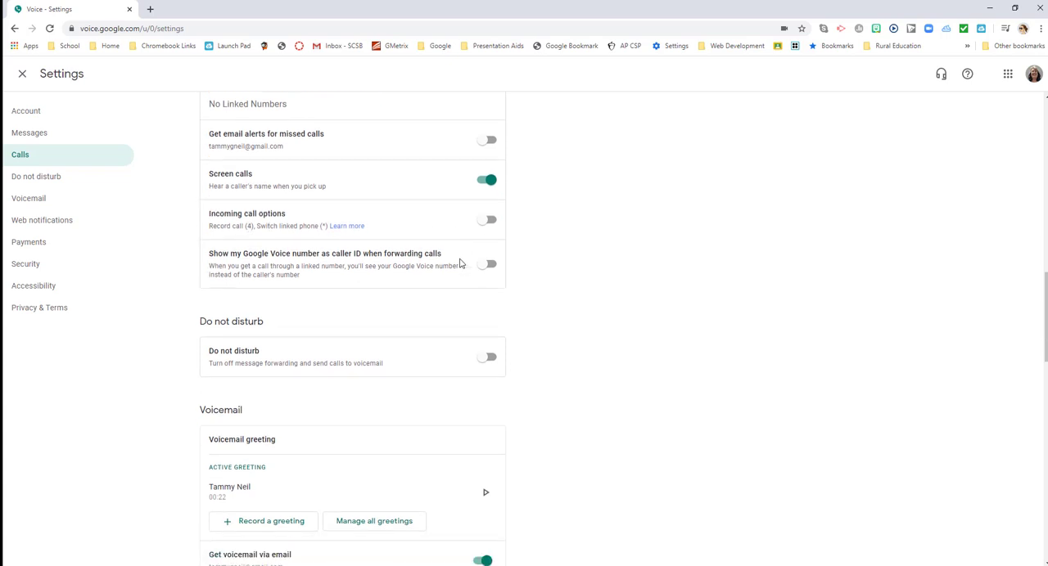
scroll(down, 3)
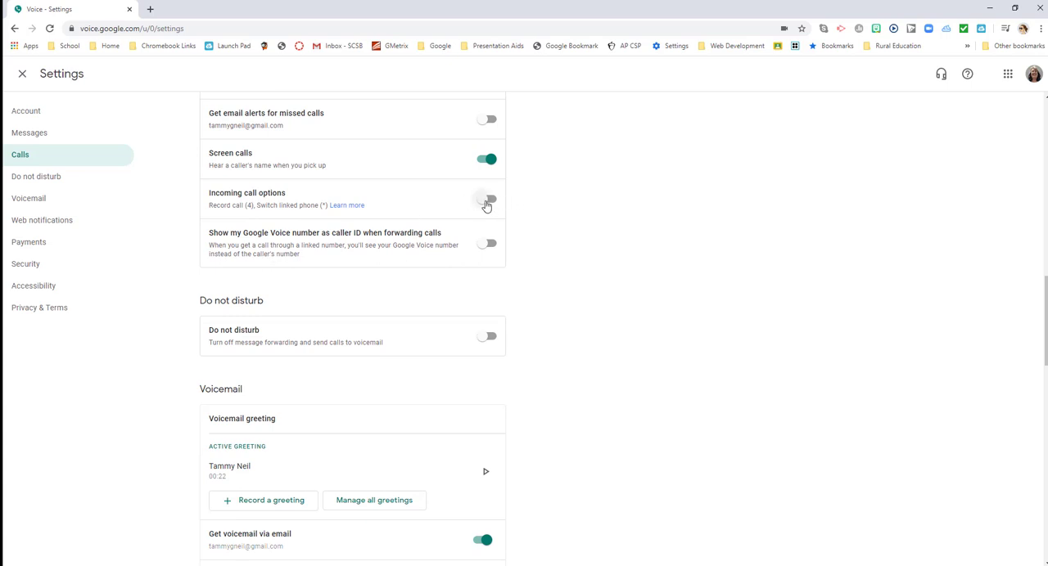
click(487, 201)
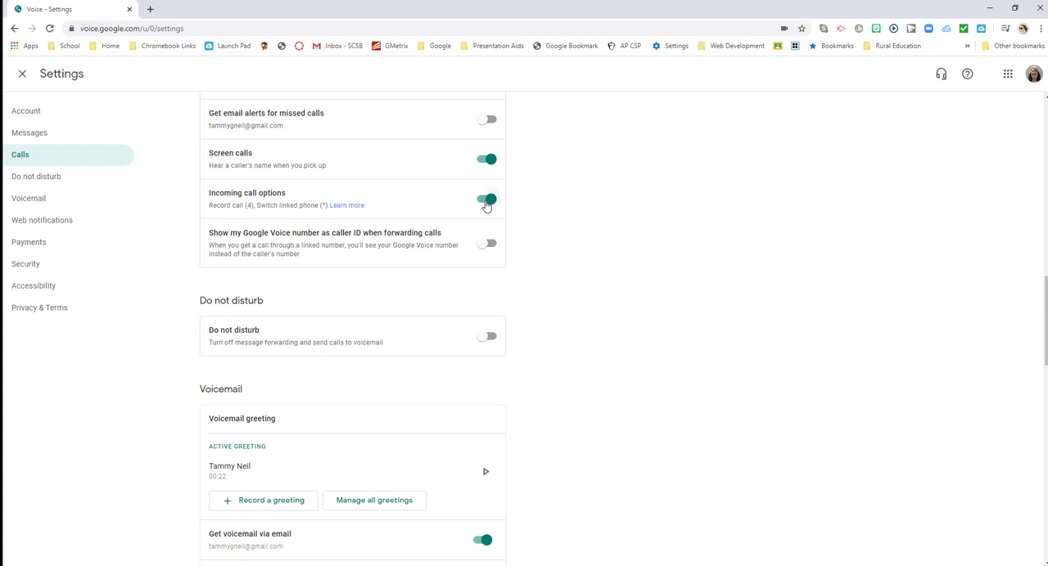
click(486, 200)
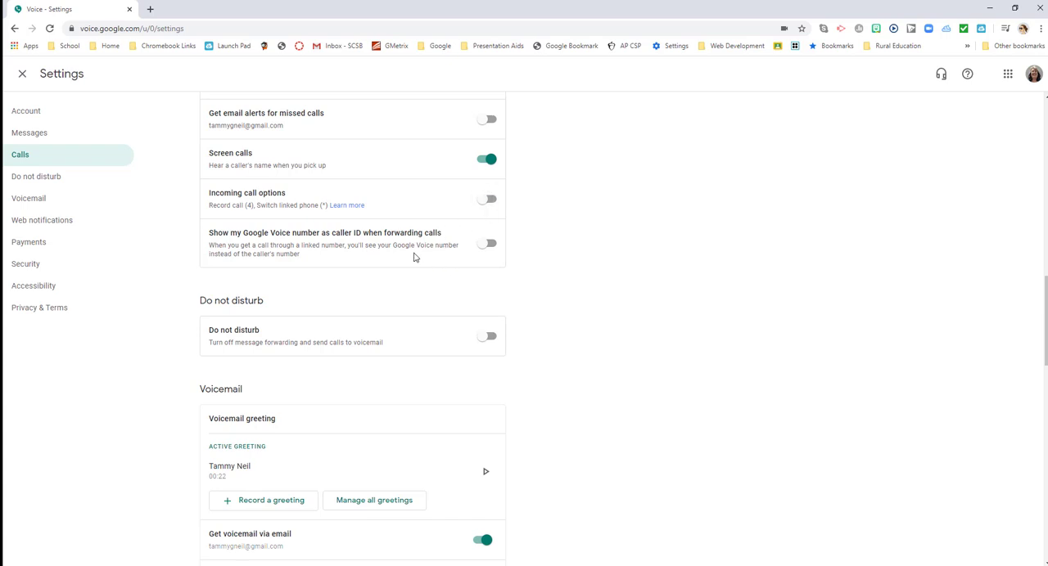
mouse_move(343, 237)
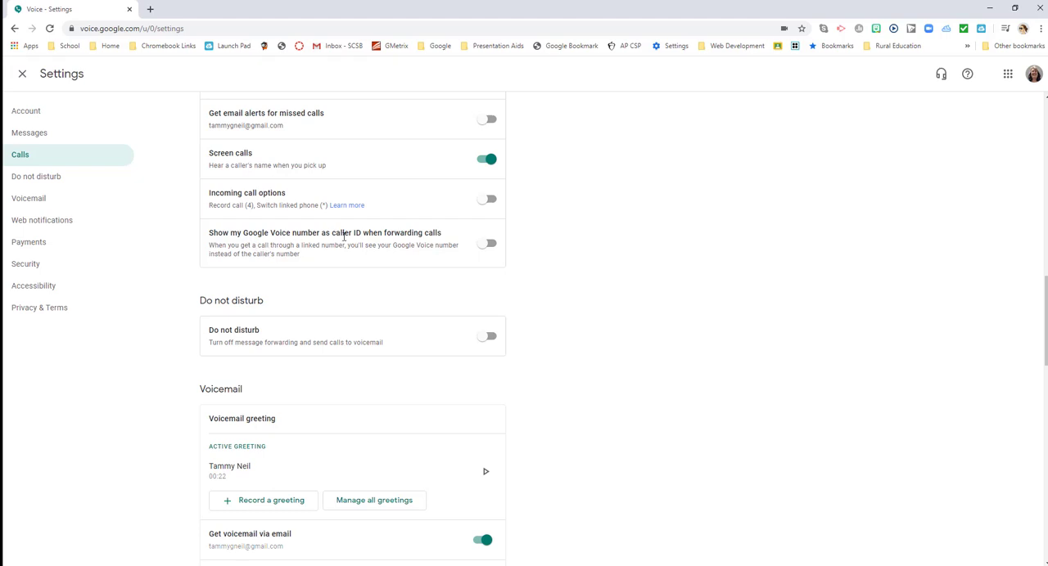
mouse_move(409, 263)
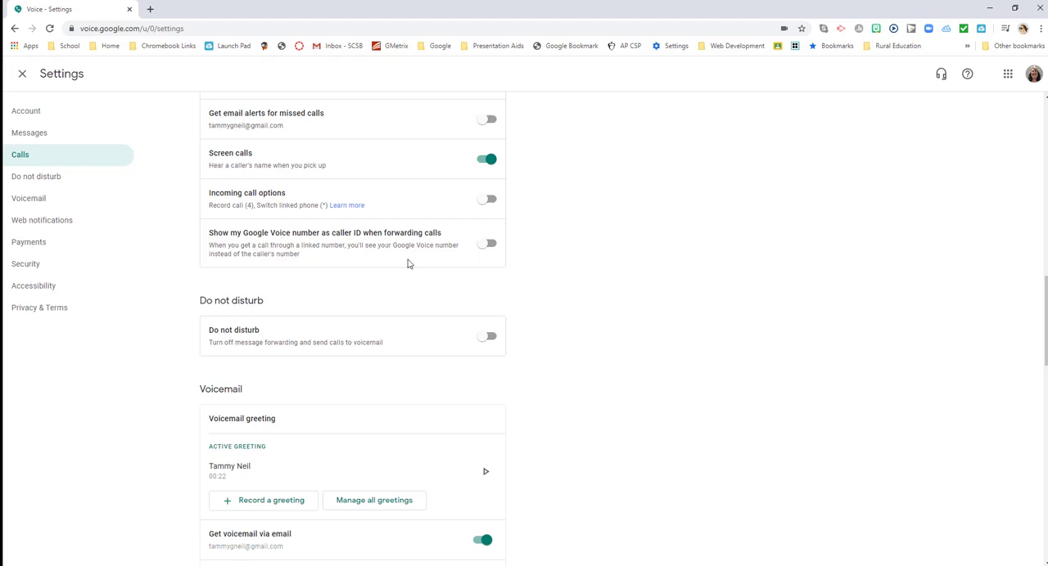
mouse_move(322, 260)
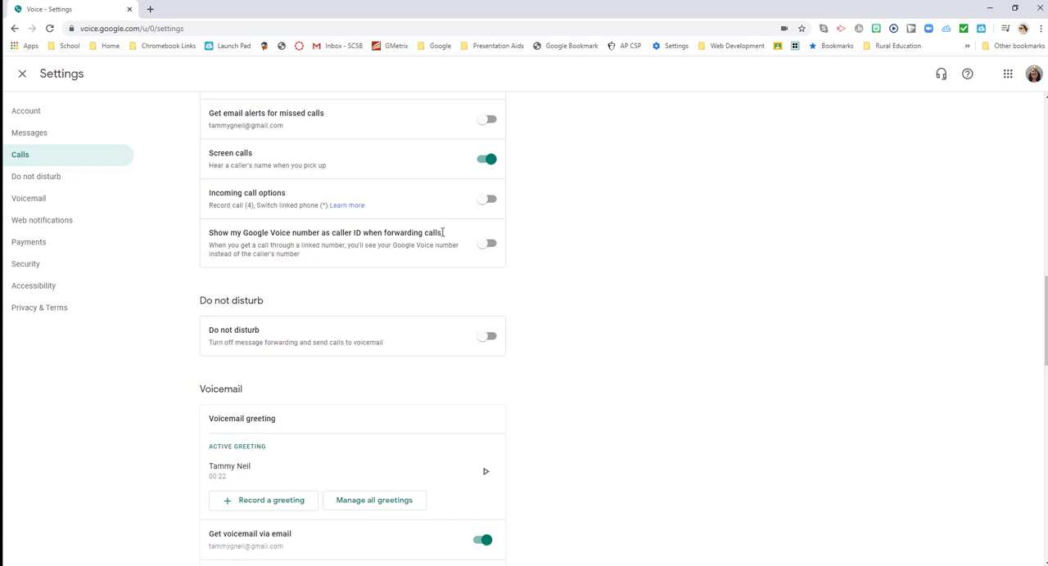
mouse_move(363, 263)
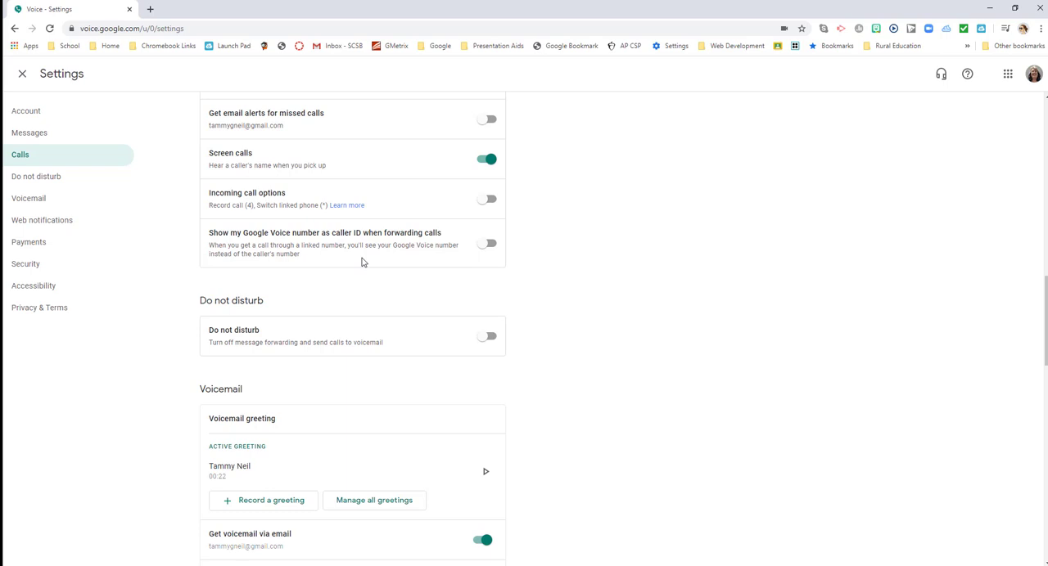
- Toggle the Do not disturb switch on and off, then show Voicemail settings
scroll(down, 3)
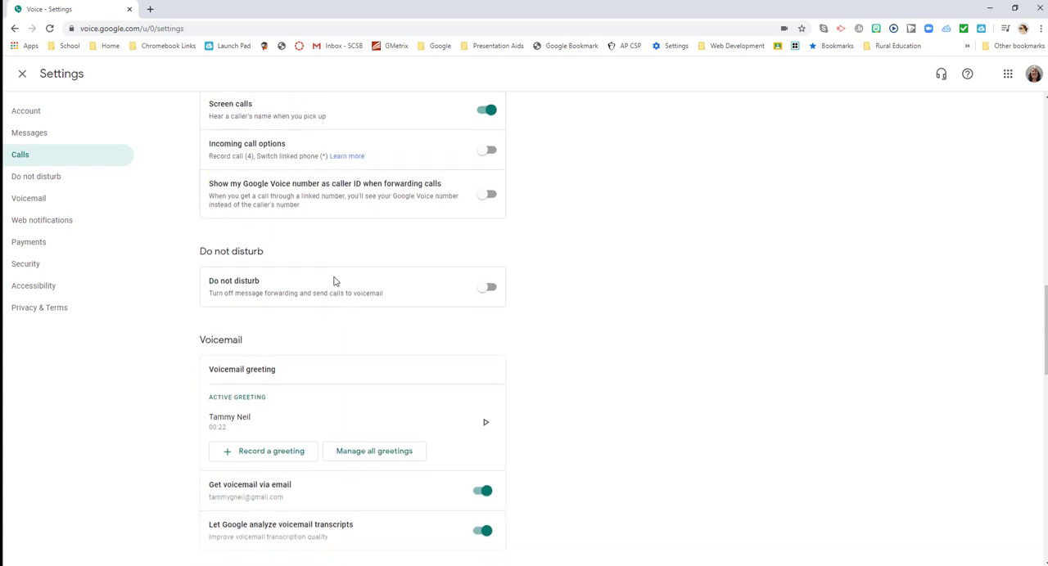
click(36, 176)
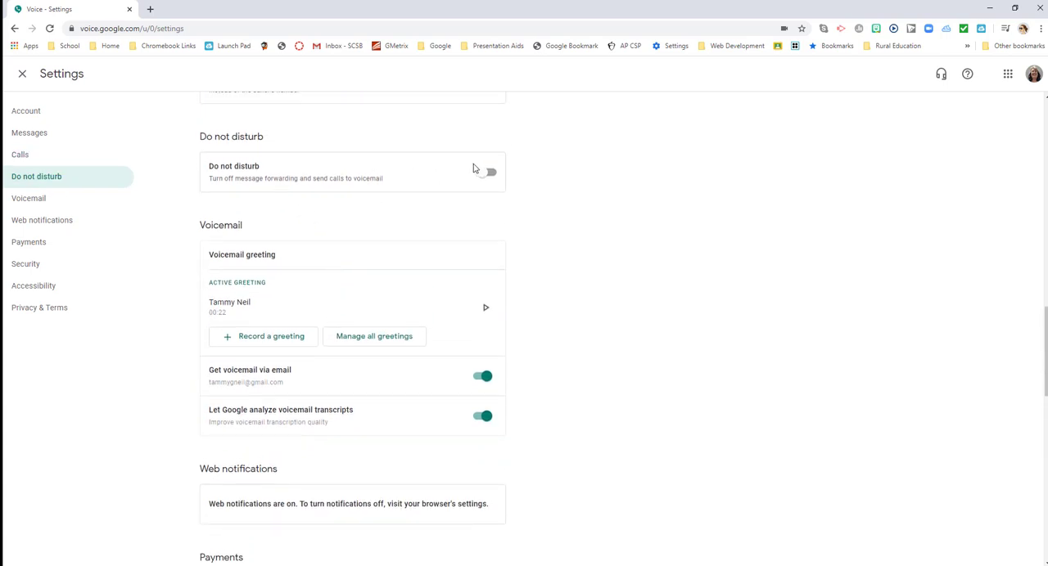
click(489, 172)
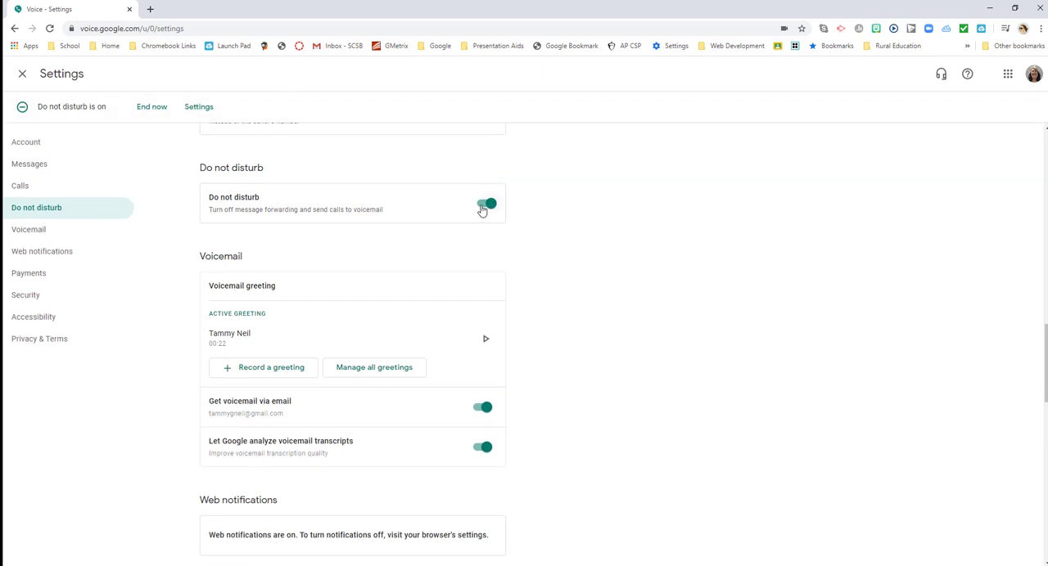
click(485, 203)
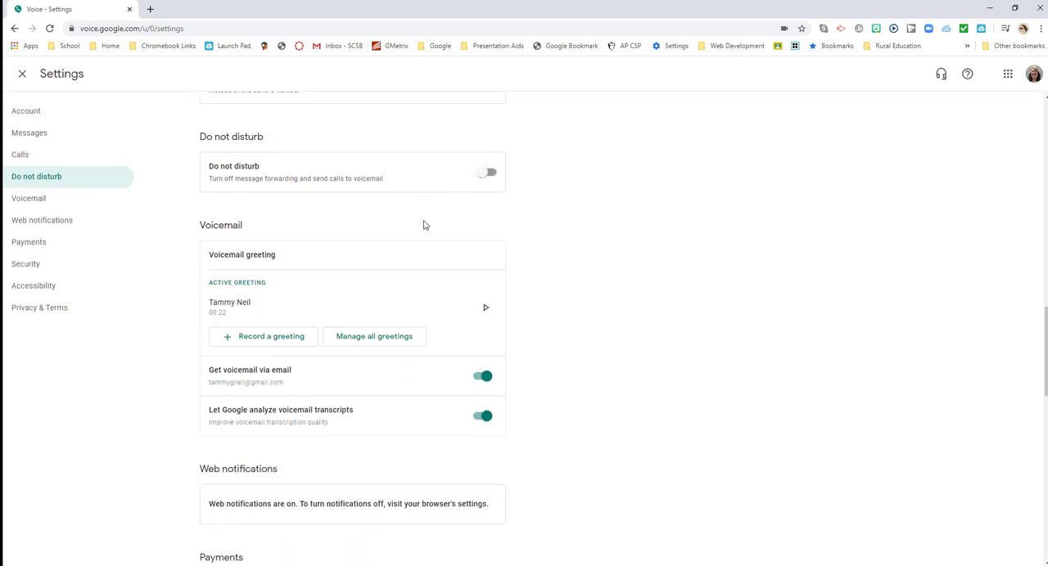
click(29, 198)
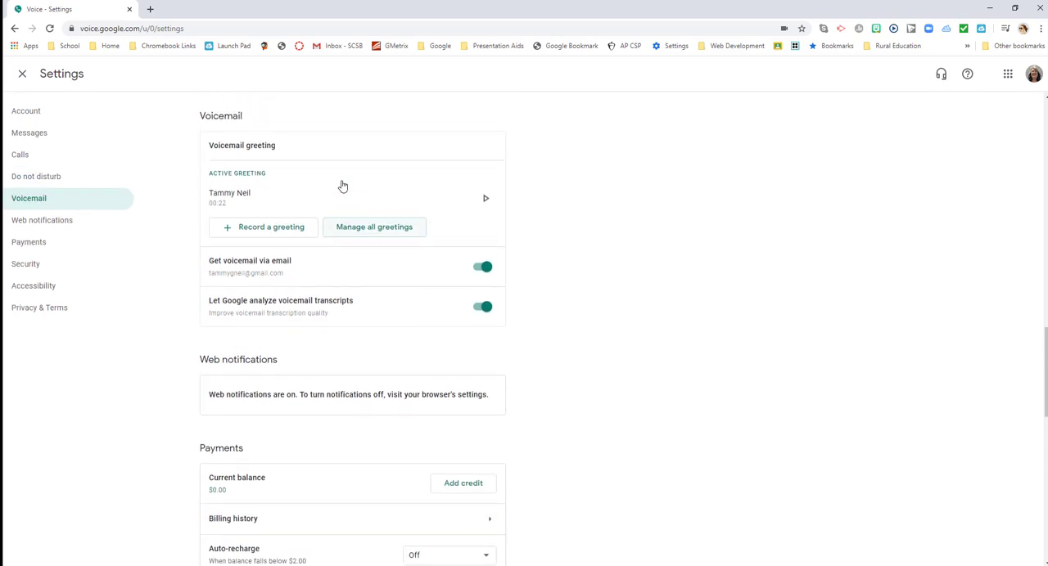
mouse_move(238, 250)
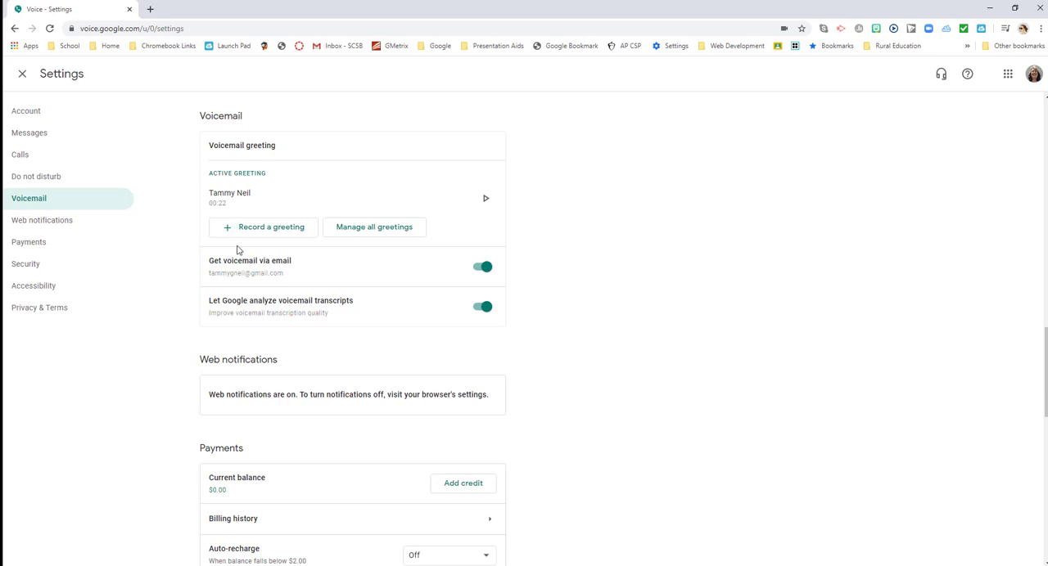
mouse_move(492, 201)
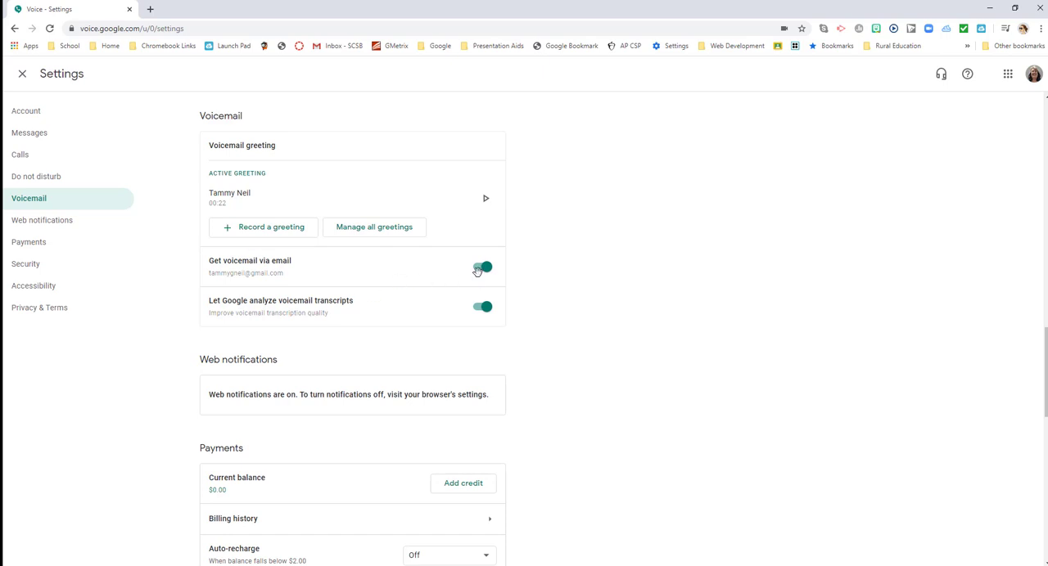
scroll(down, 3)
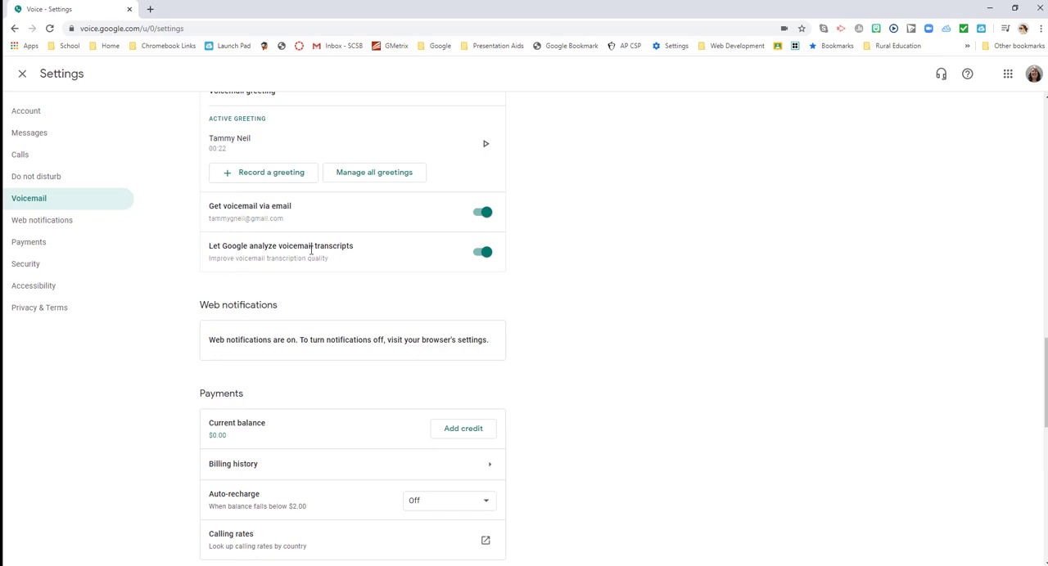
mouse_move(473, 260)
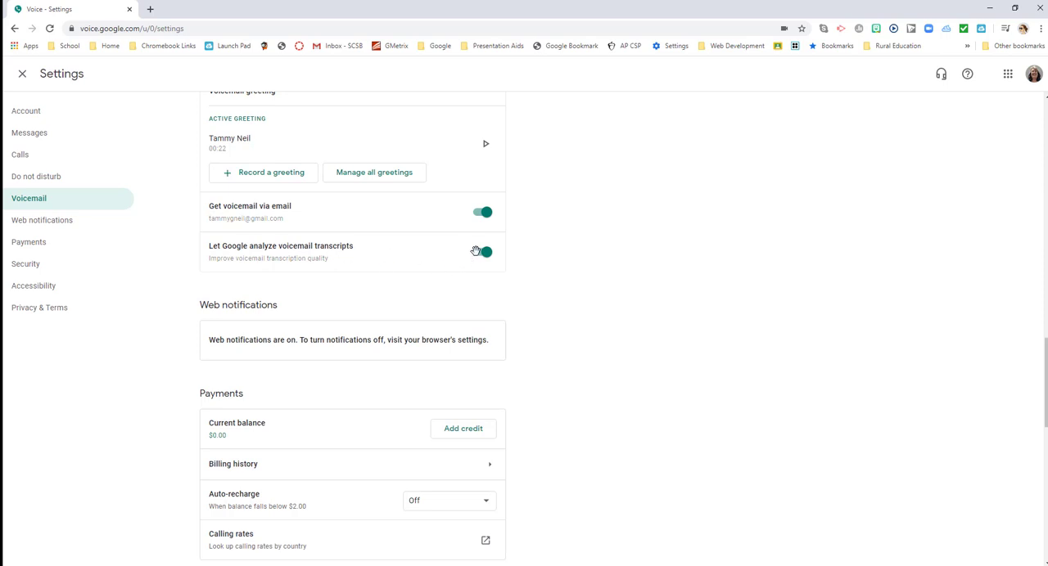
scroll(down, 3)
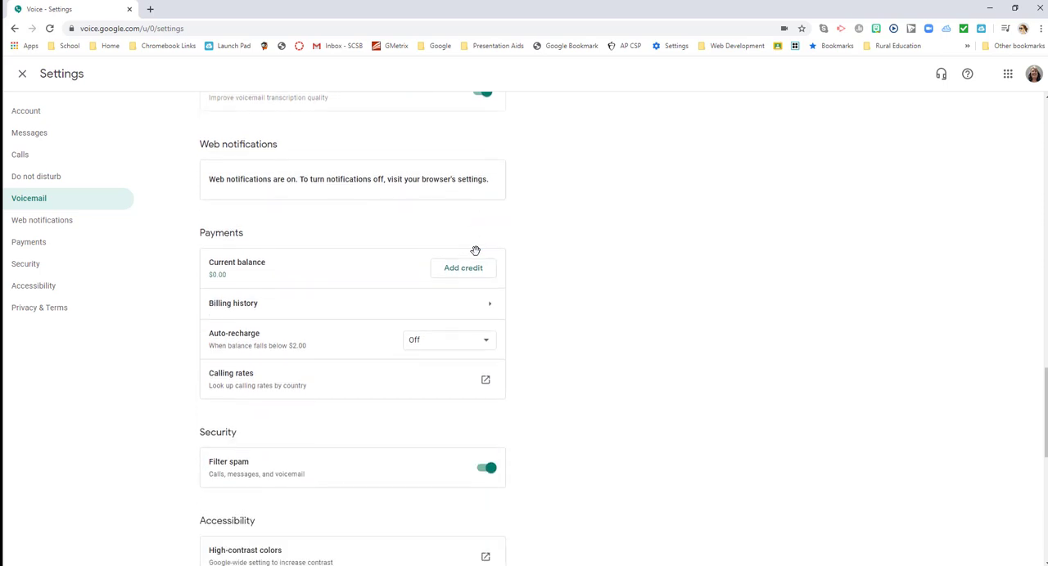
- Step through Web notifications, Payments and Security settings down to Privacy & Terms
scroll(down, 3)
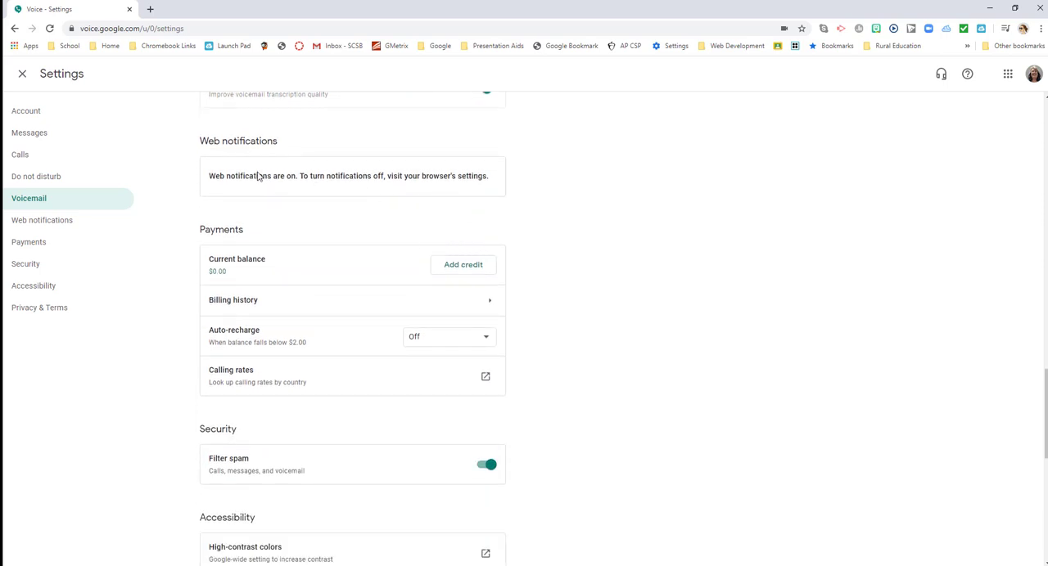
mouse_move(642, 161)
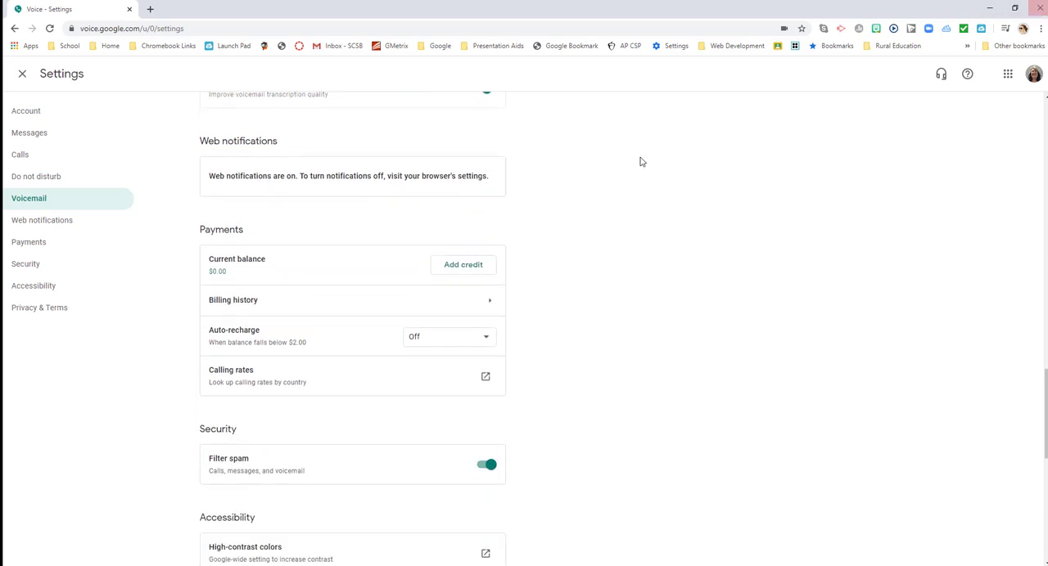
click(42, 219)
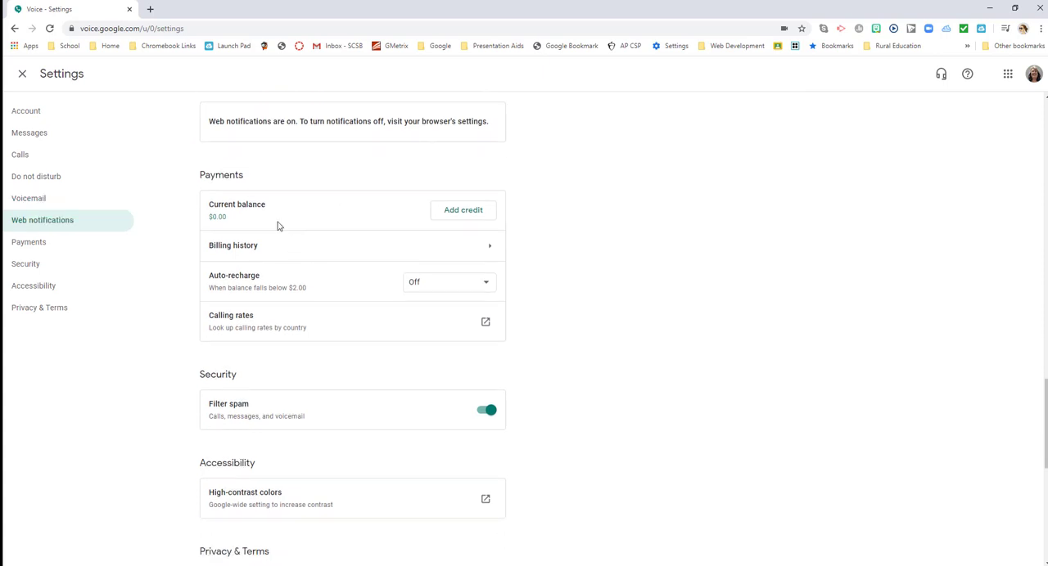
mouse_move(194, 324)
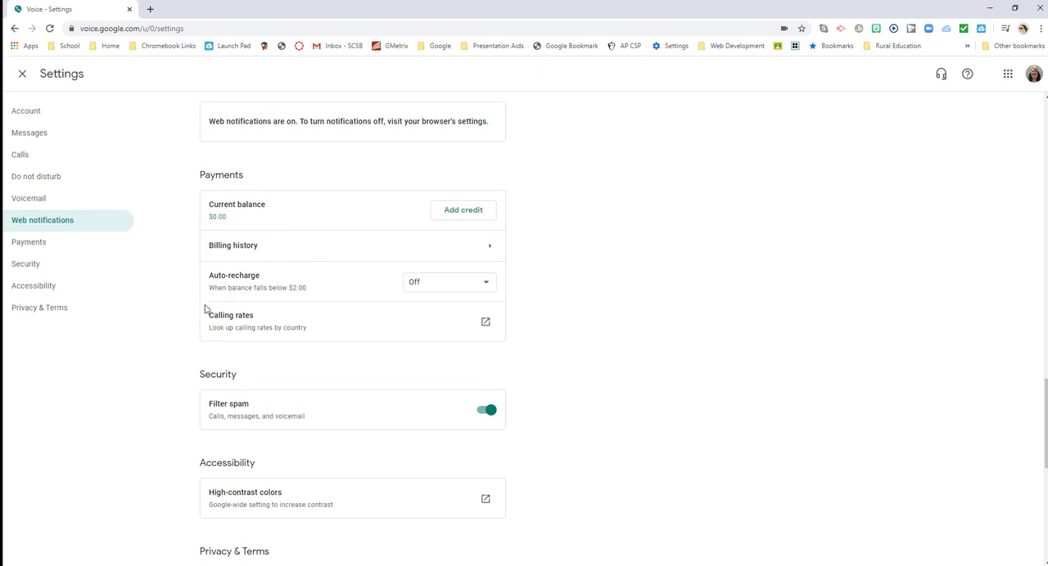
mouse_move(332, 306)
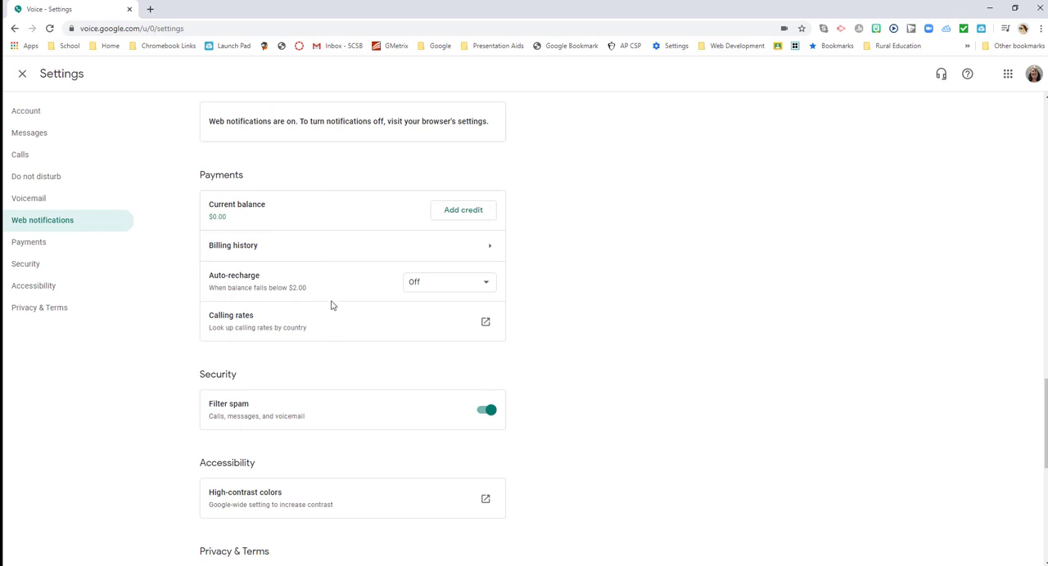
mouse_move(378, 178)
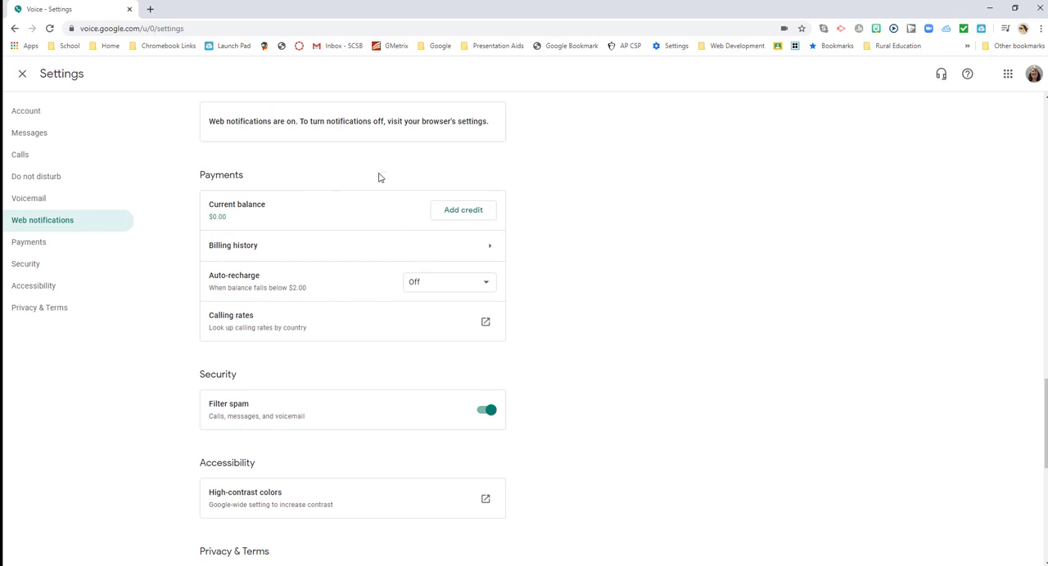
mouse_move(304, 326)
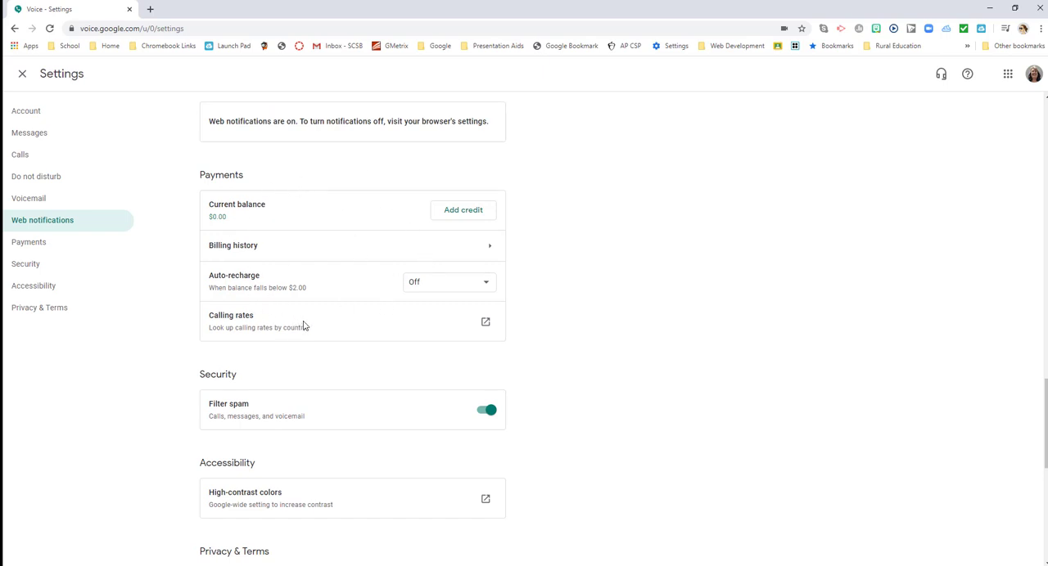
mouse_move(281, 327)
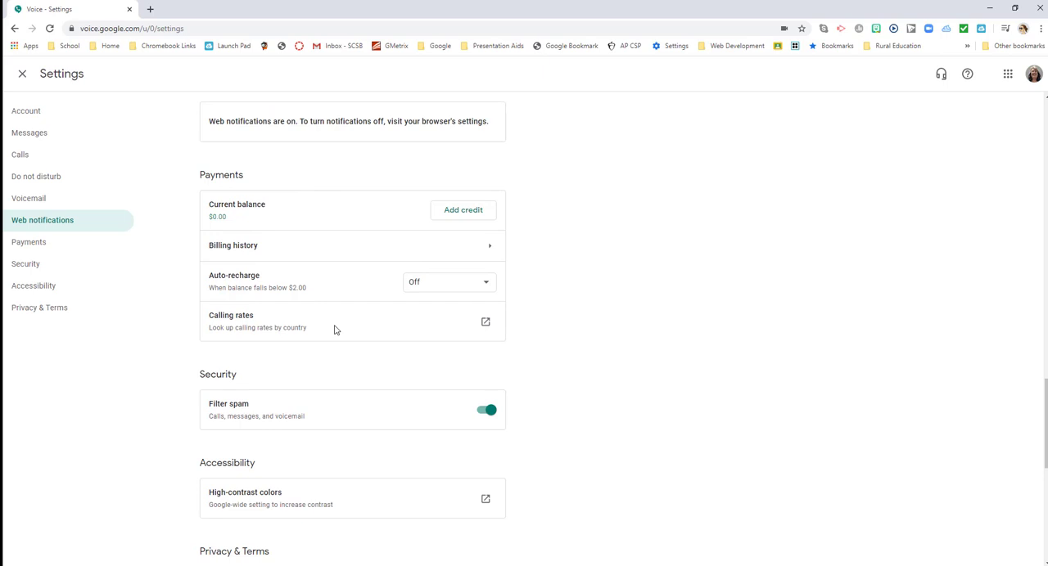
click(28, 242)
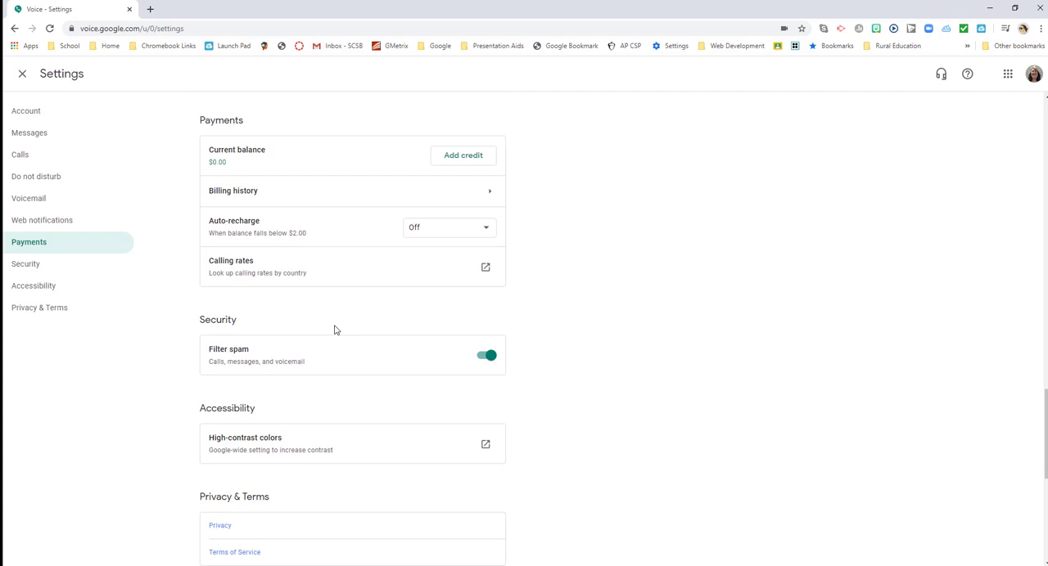
scroll(down, 3)
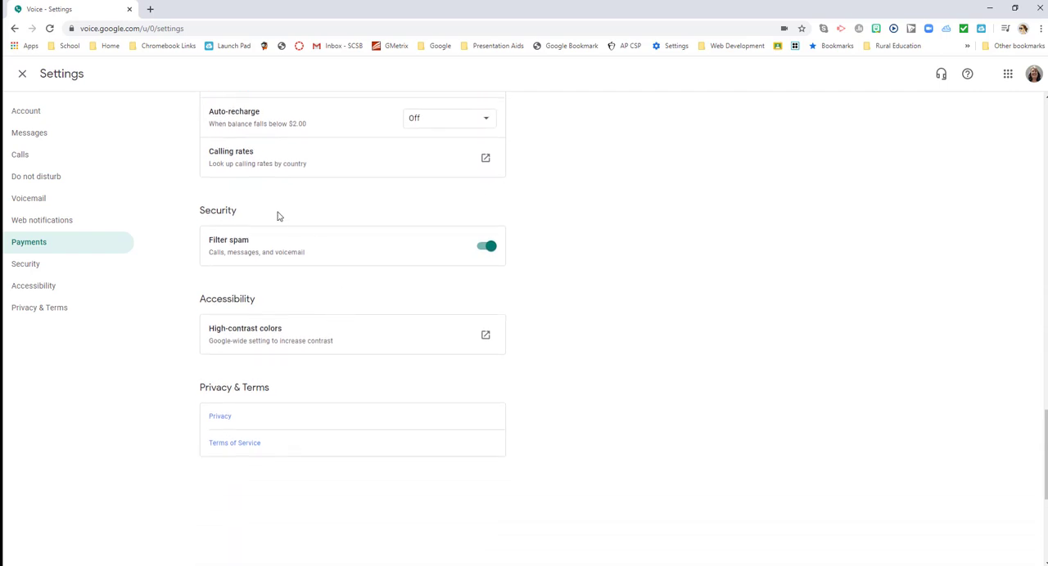
mouse_move(296, 252)
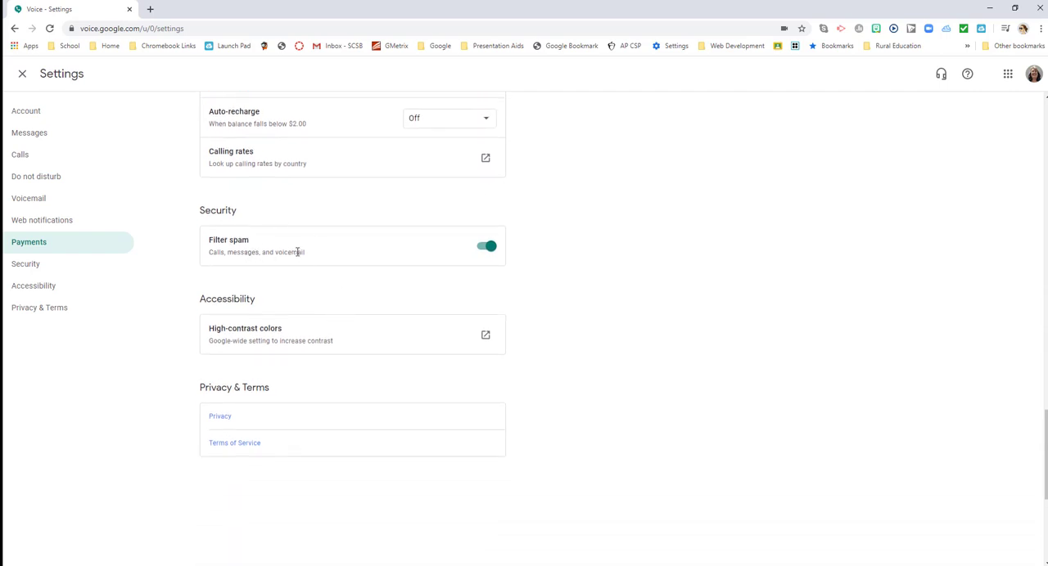
click(25, 264)
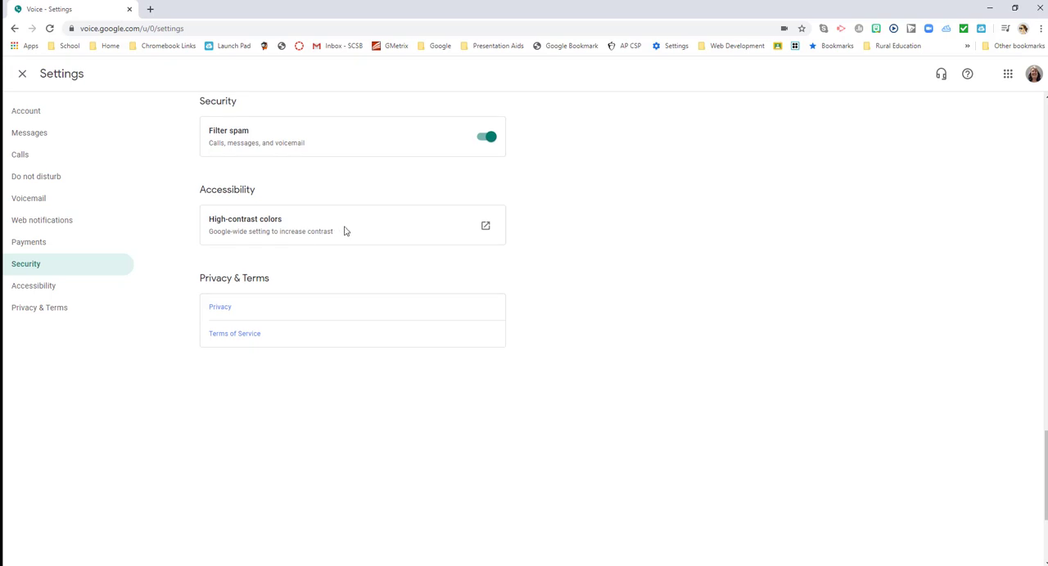